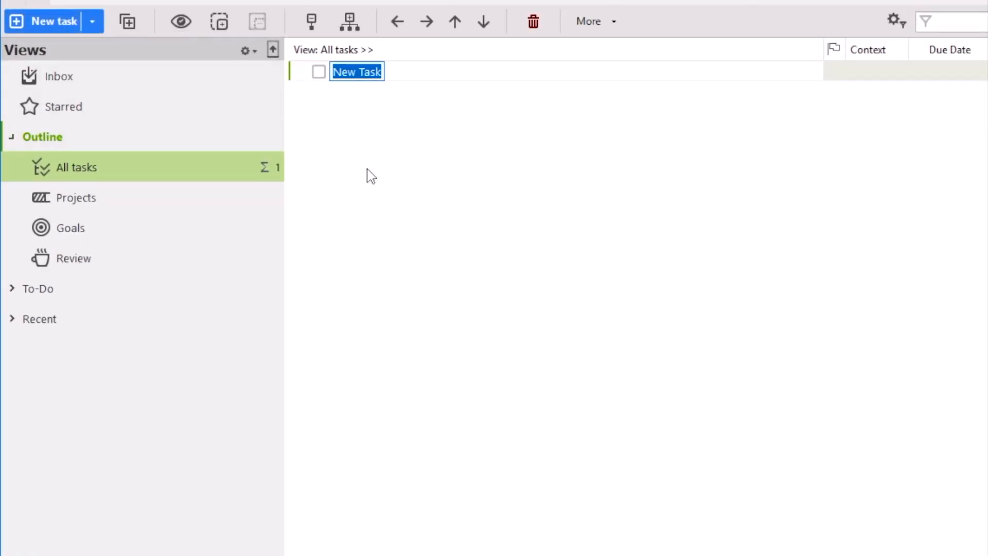
Step: Enter the tasks 'Hang the picture' and 'Send the report' into the outline
text(Hang the)
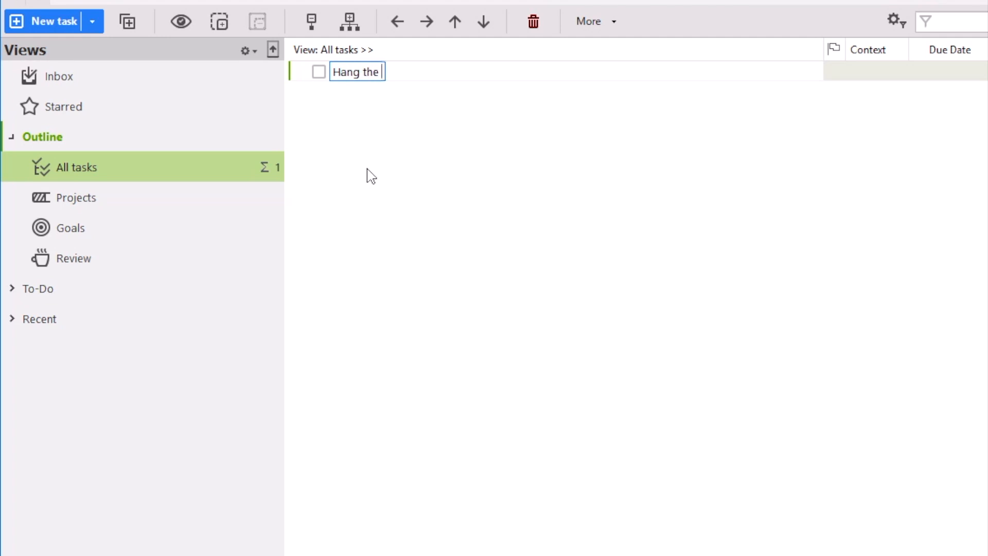
text(picture)
text(S)
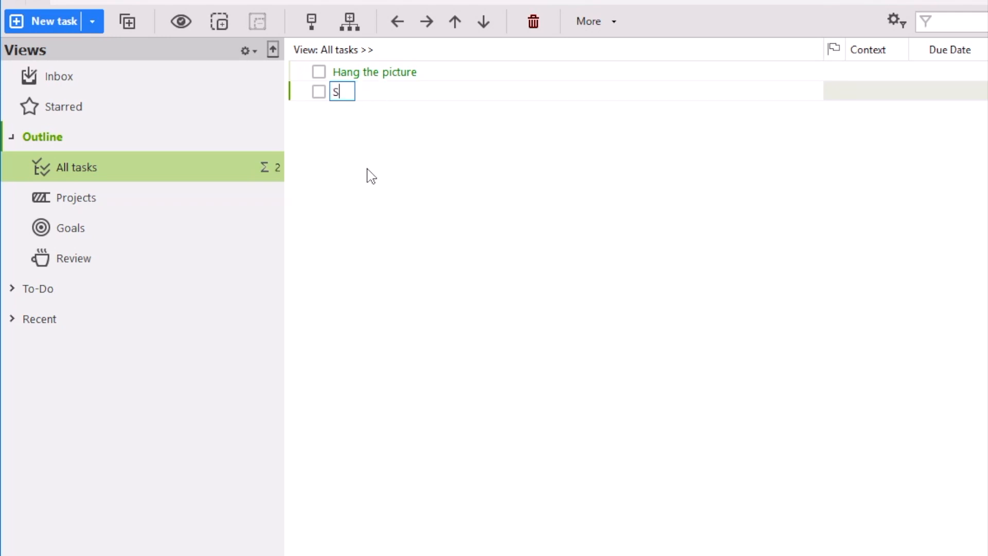
text(end the)
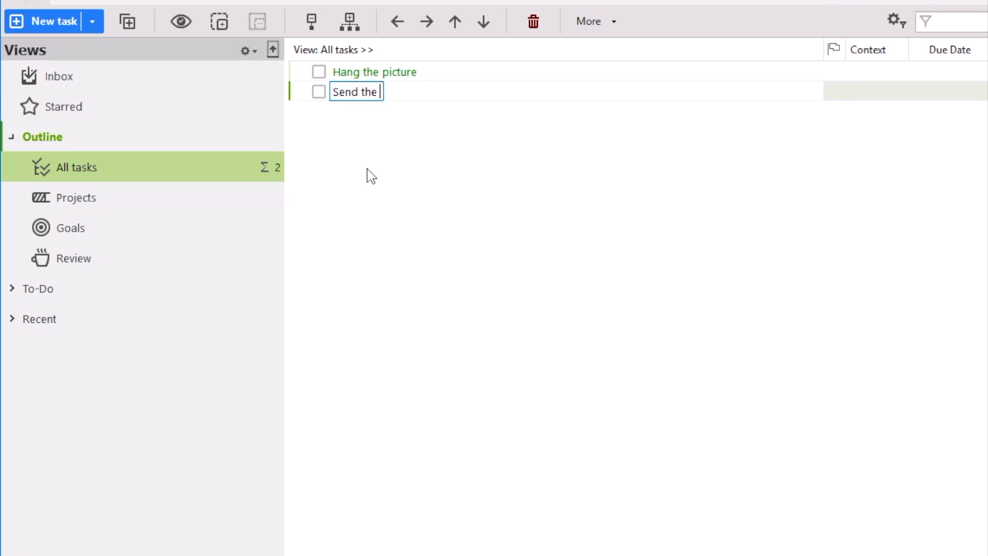
text(report)
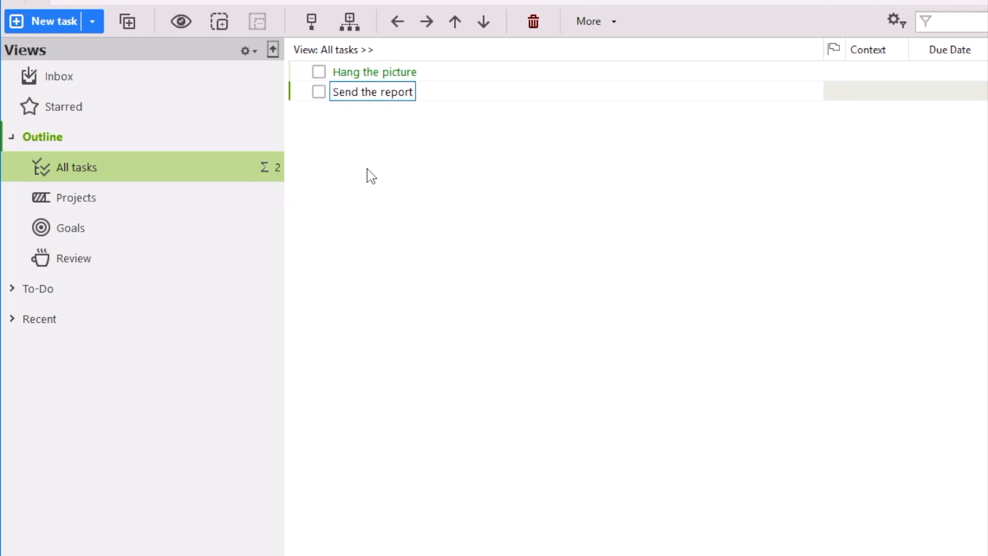
Step: Add the remaining tasks from a template, including Put up an exercise bar and water delivery
right_click(371, 92)
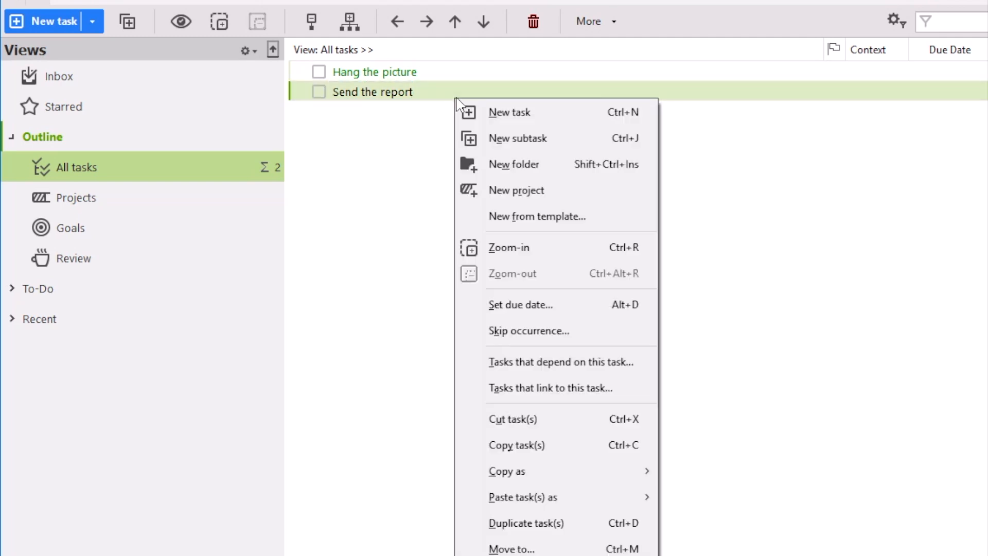
mouse_move(523, 497)
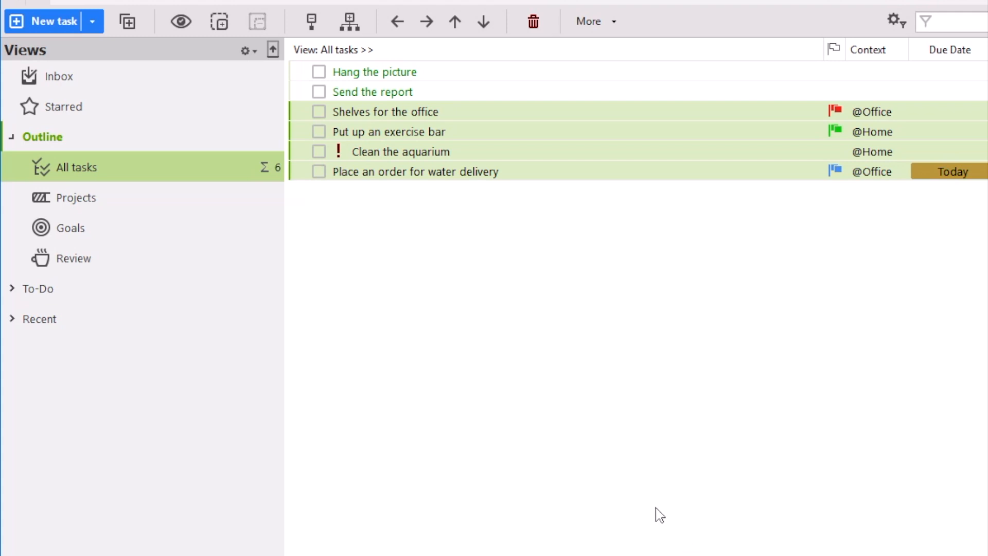
mouse_move(652, 165)
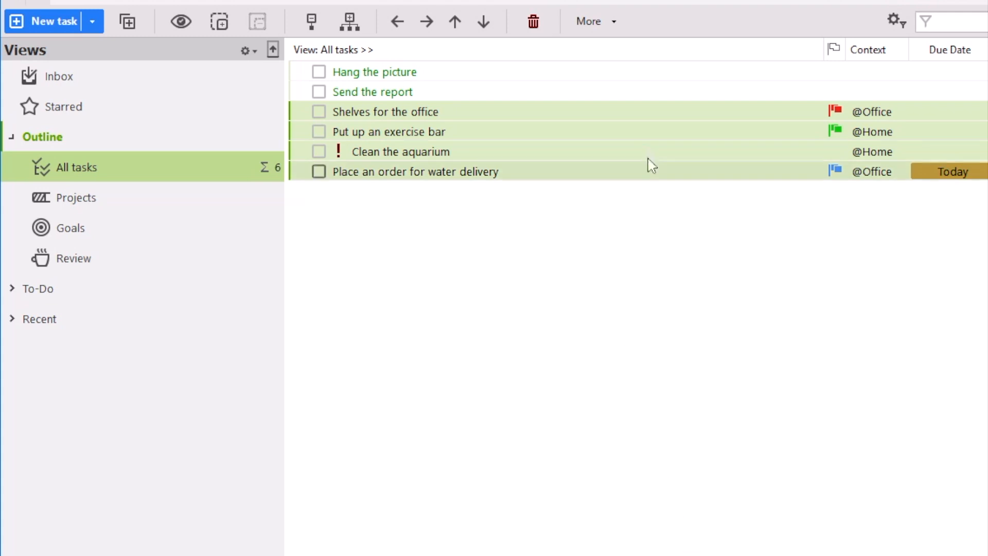
click(373, 91)
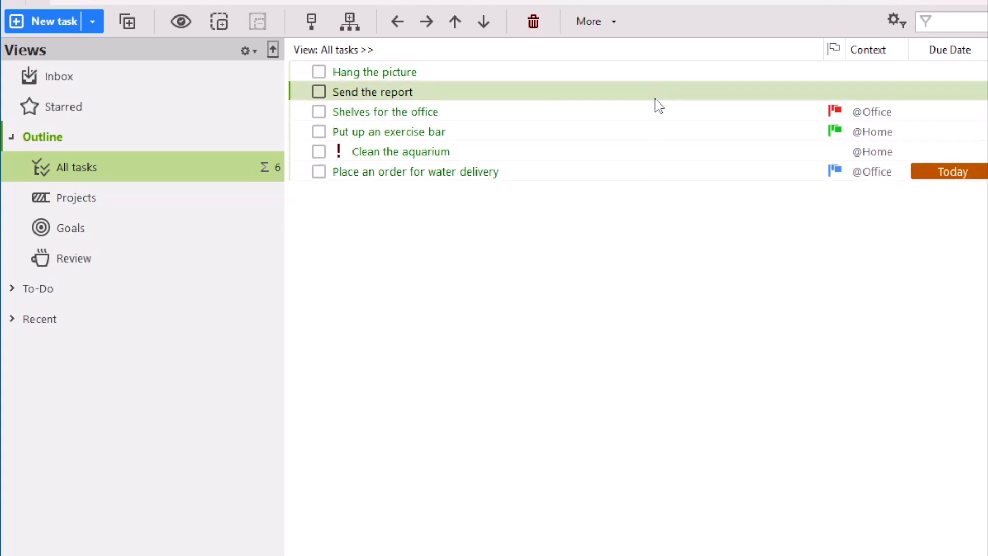
click(390, 132)
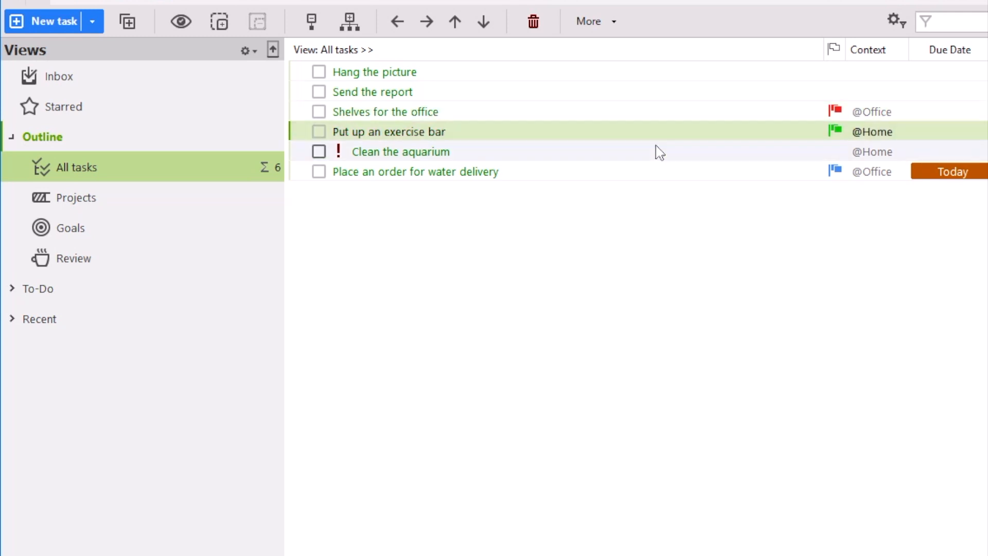
click(414, 172)
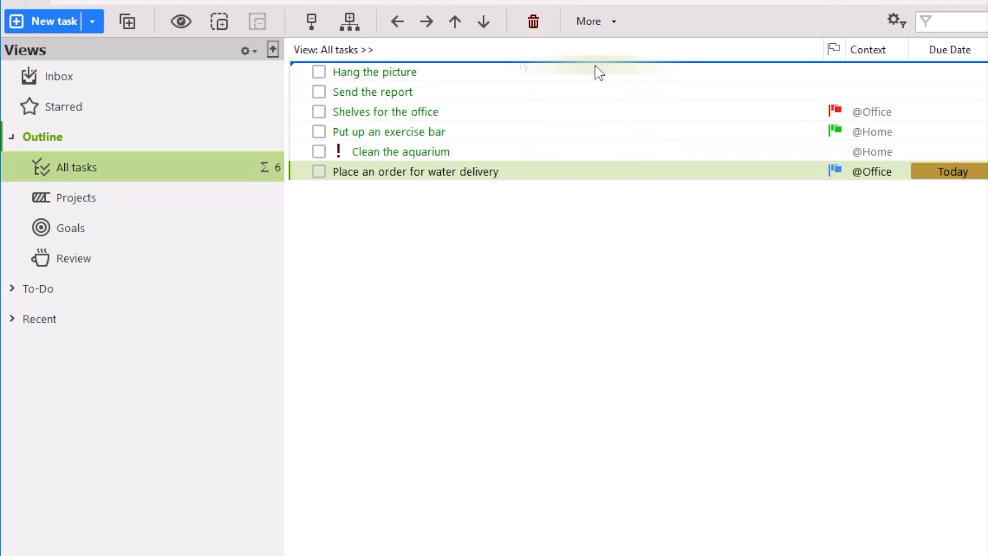
Step: Move Hang the picture to the bottom, complete Clean the aquarium, and toggle completed-task visibility
drag(415, 172, 415, 71)
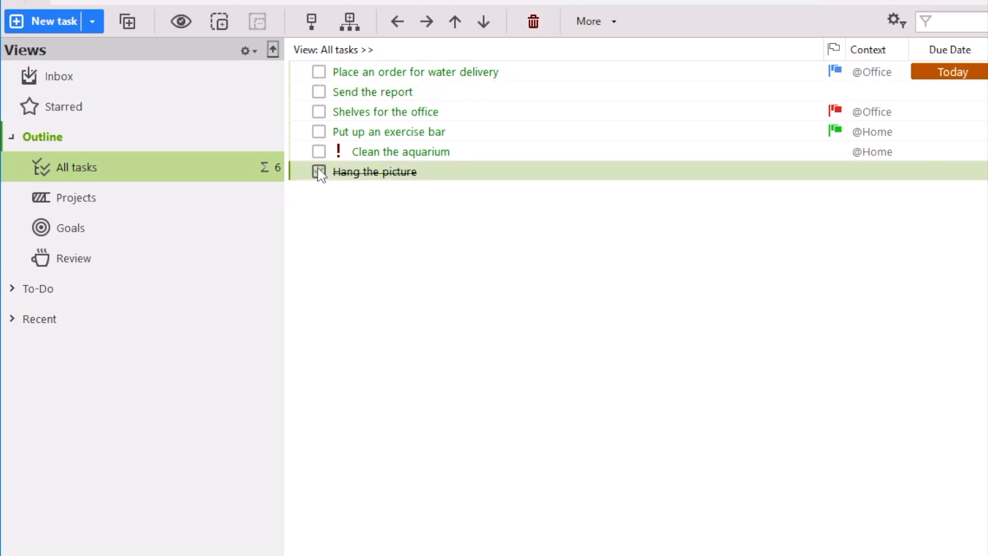
click(319, 151)
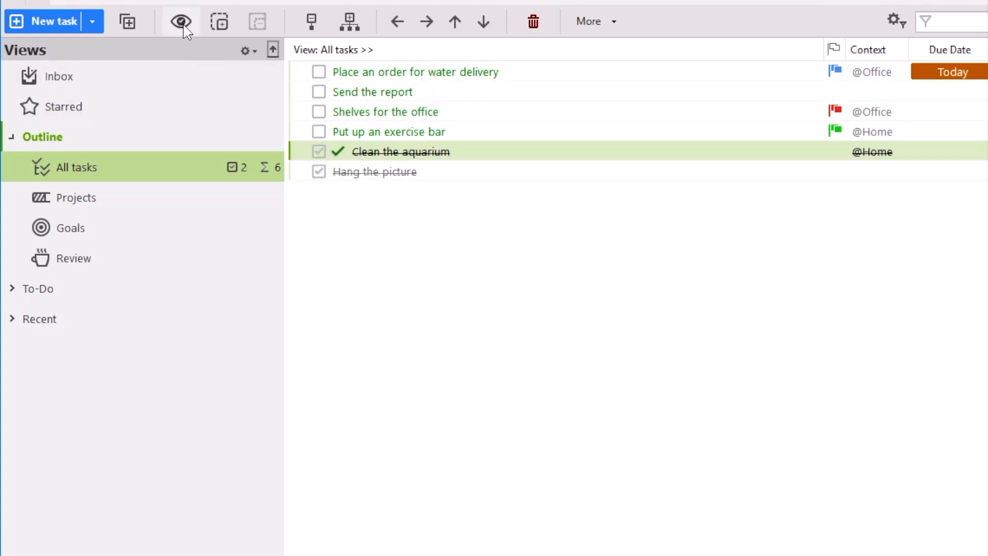
click(180, 21)
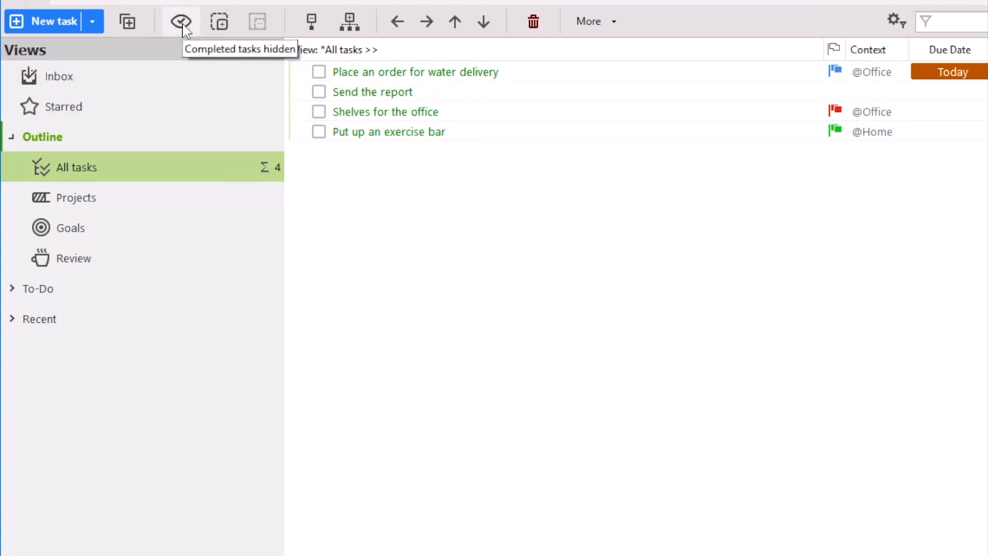
click(181, 20)
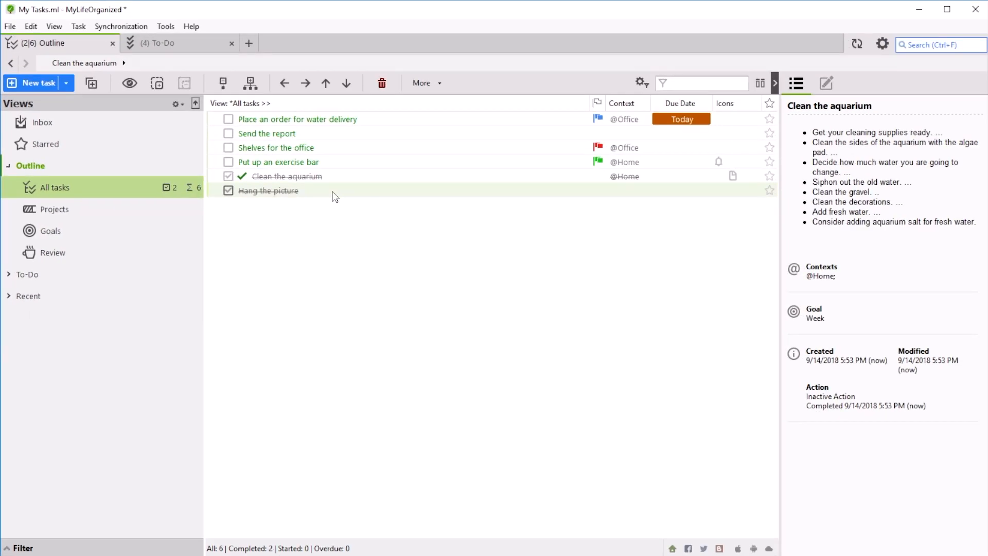
Step: Create new Home and Work items at the end of the task list
click(267, 190)
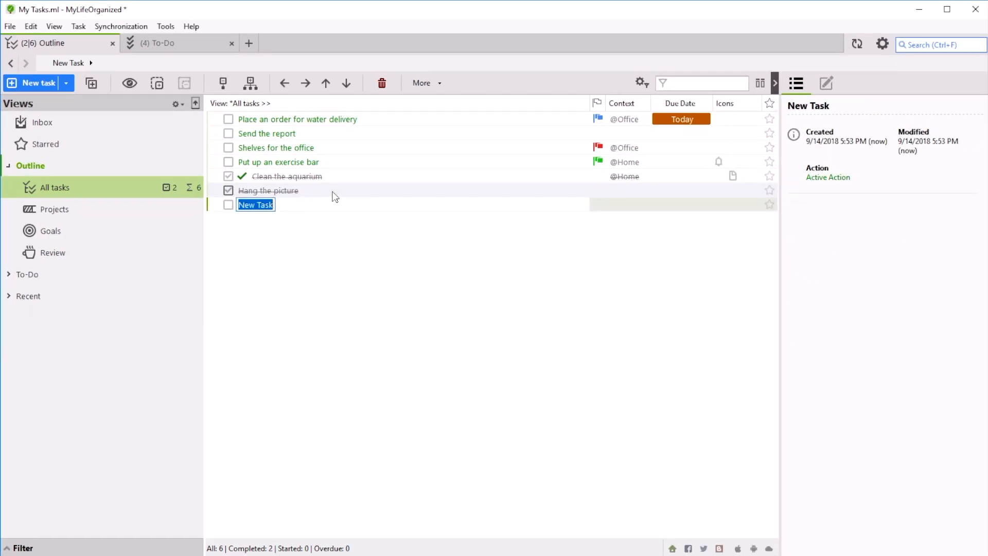
text(Home)
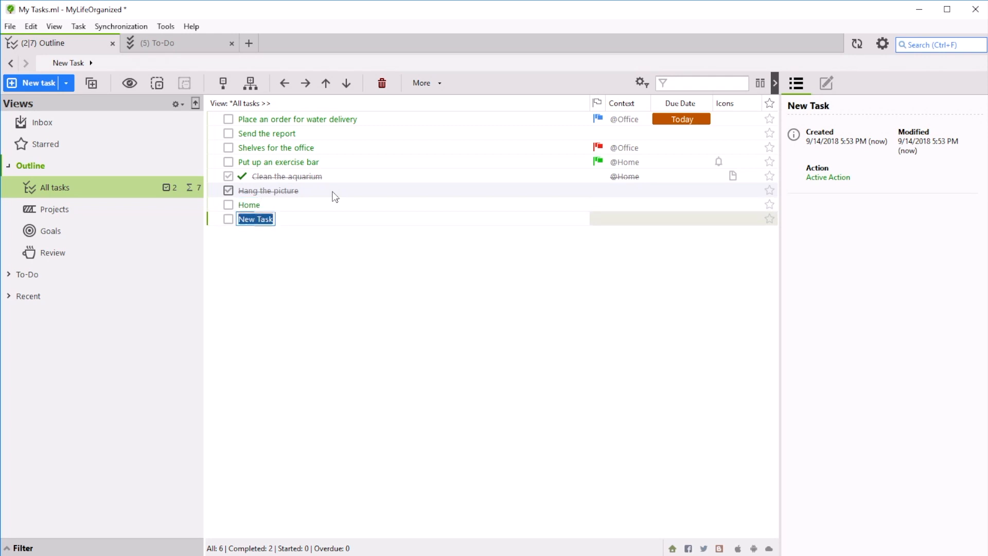
text(Work)
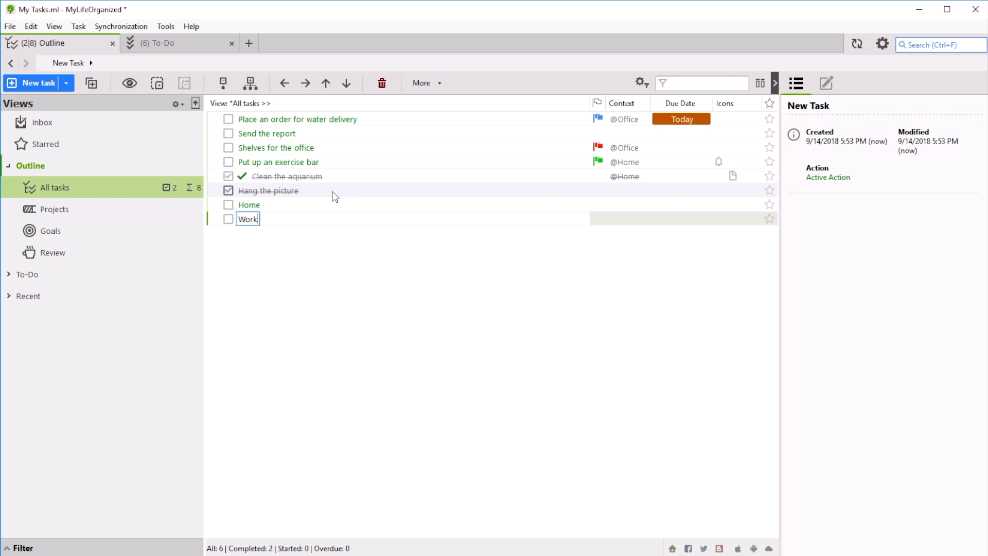
click(249, 204)
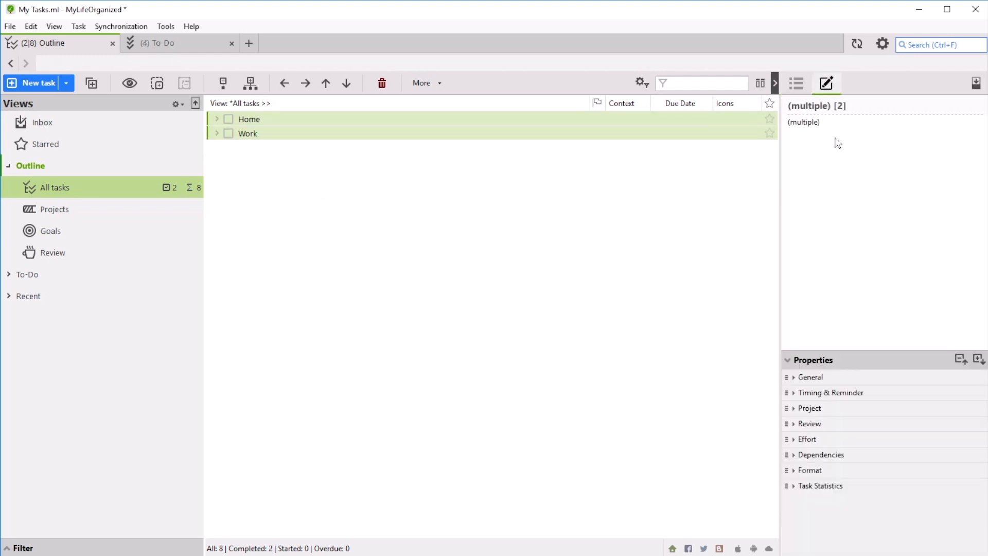
click(810, 376)
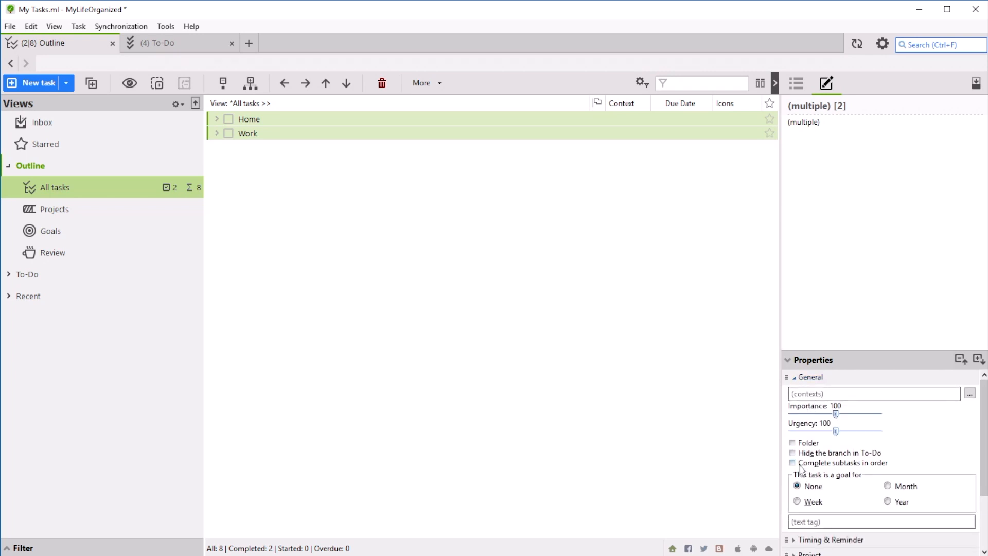
click(793, 442)
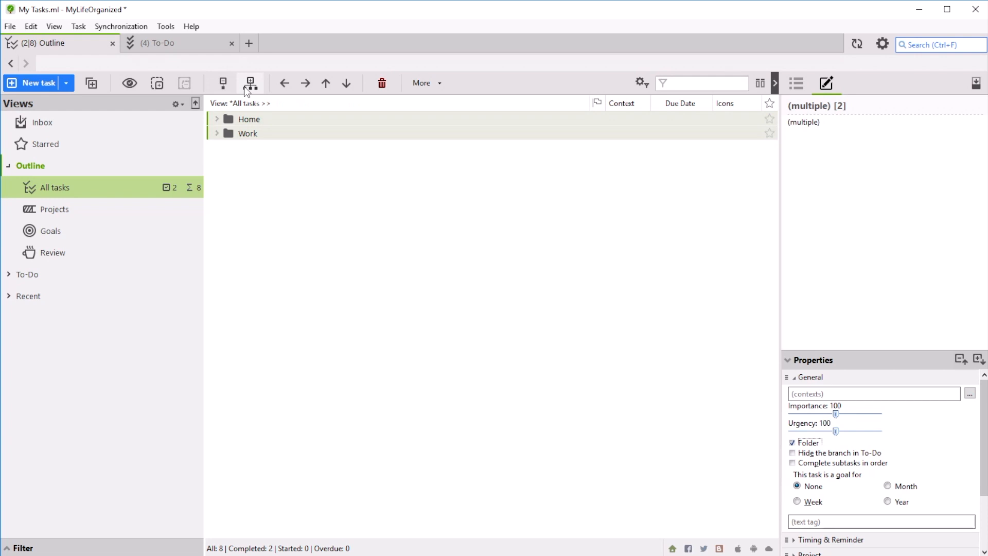
click(250, 83)
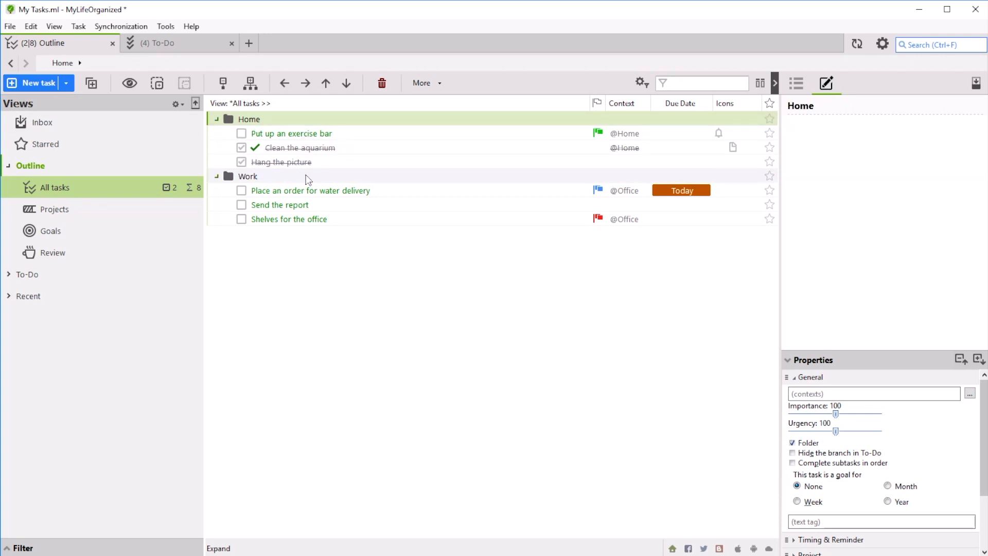
click(248, 176)
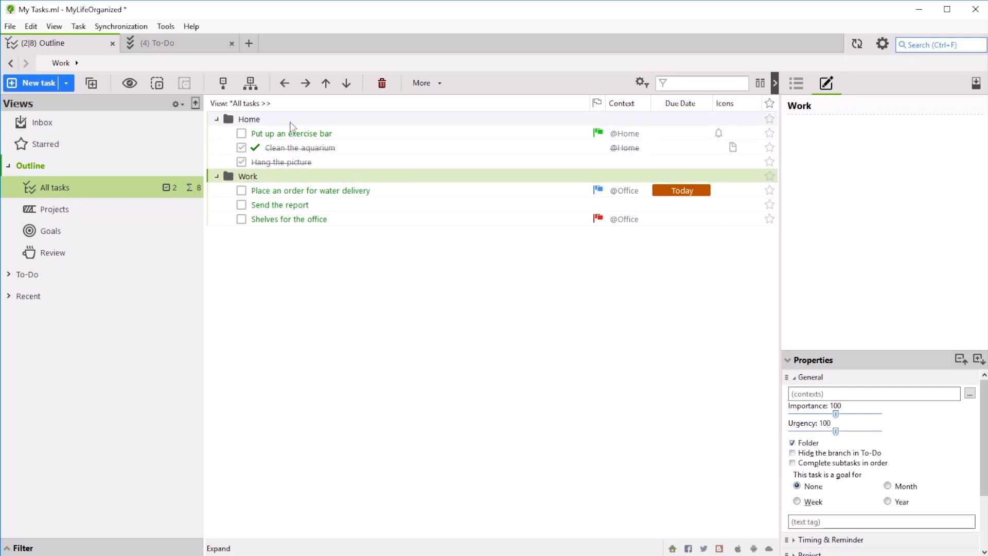
click(241, 162)
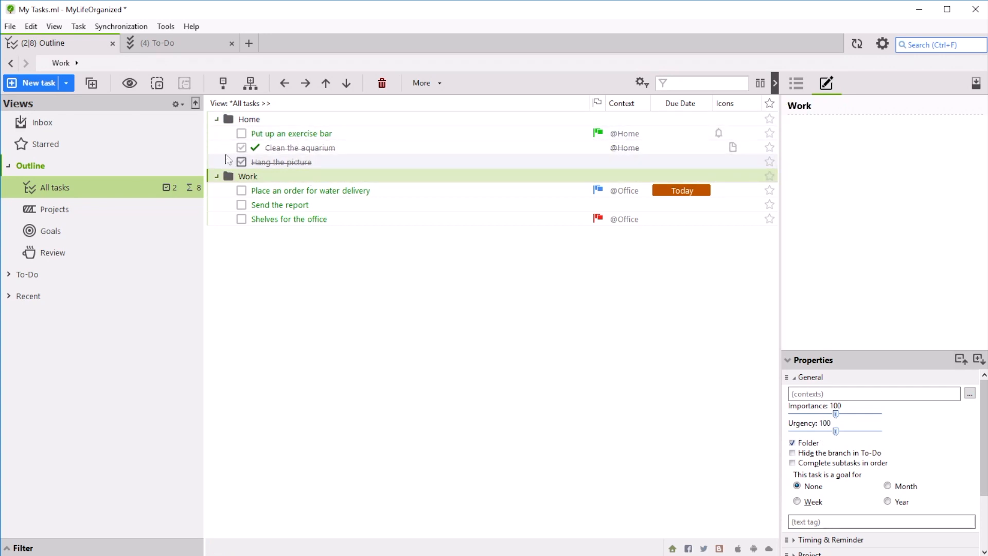
click(249, 120)
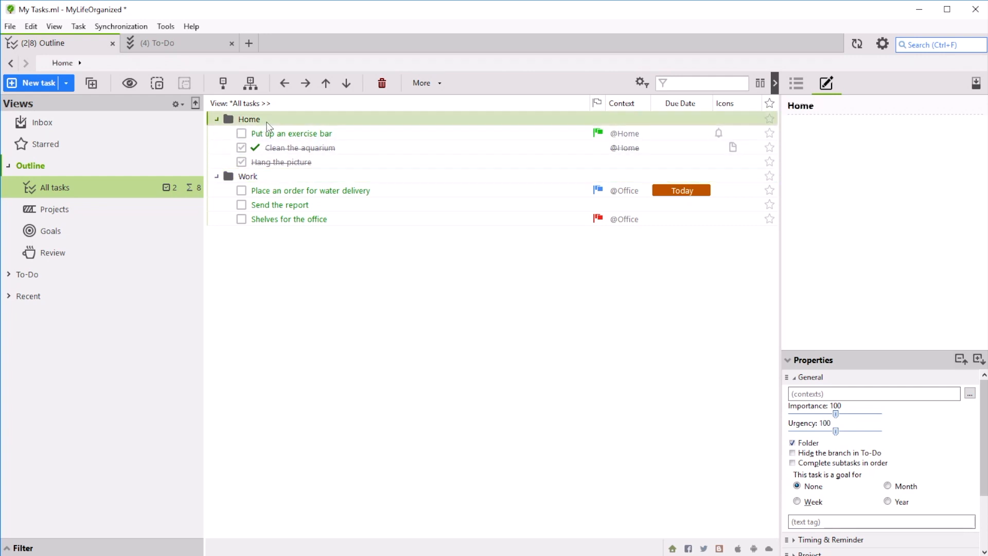
double_click(249, 119)
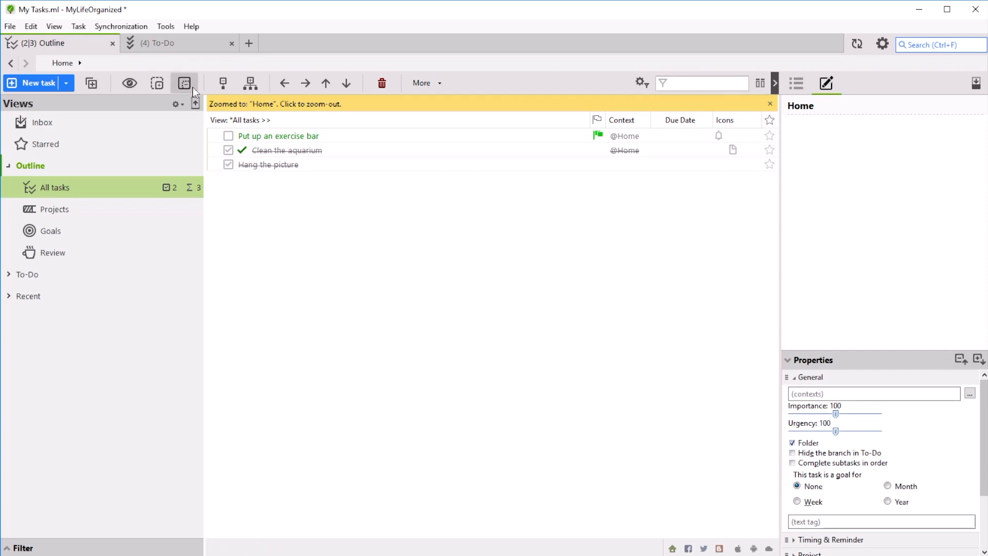
click(184, 82)
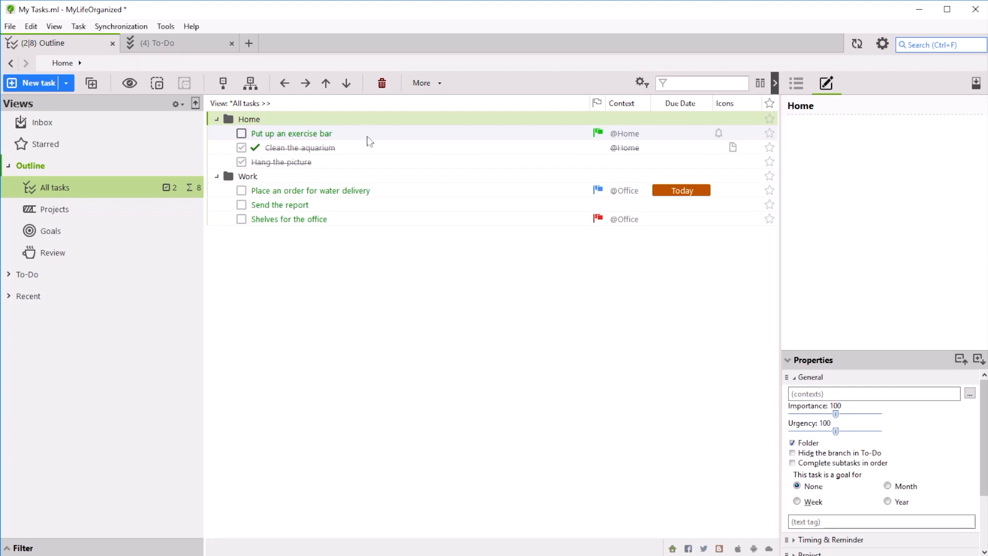
Step: Add subtasks Take measurements and Purchase shelves under Shelves for the office
click(288, 218)
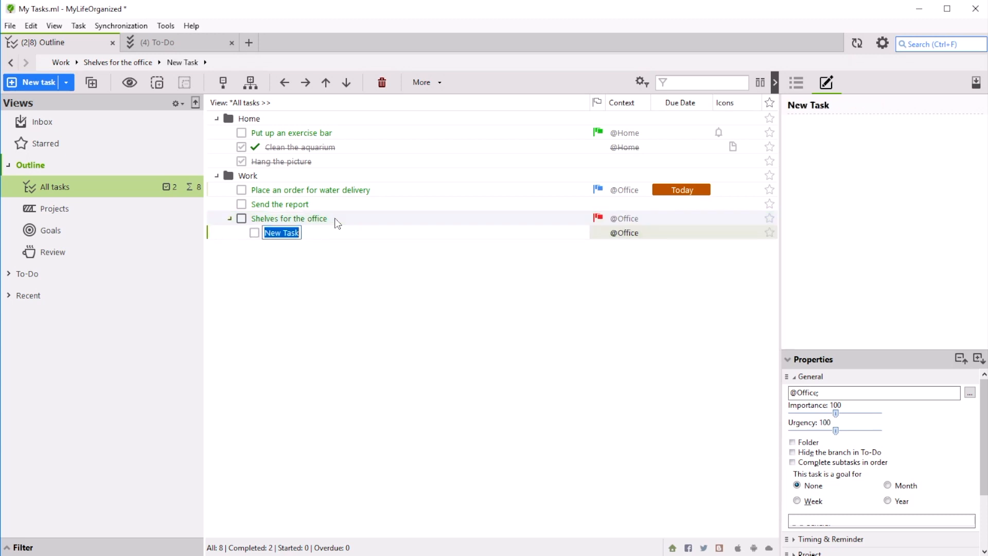
text(Take measurements)
text(P)
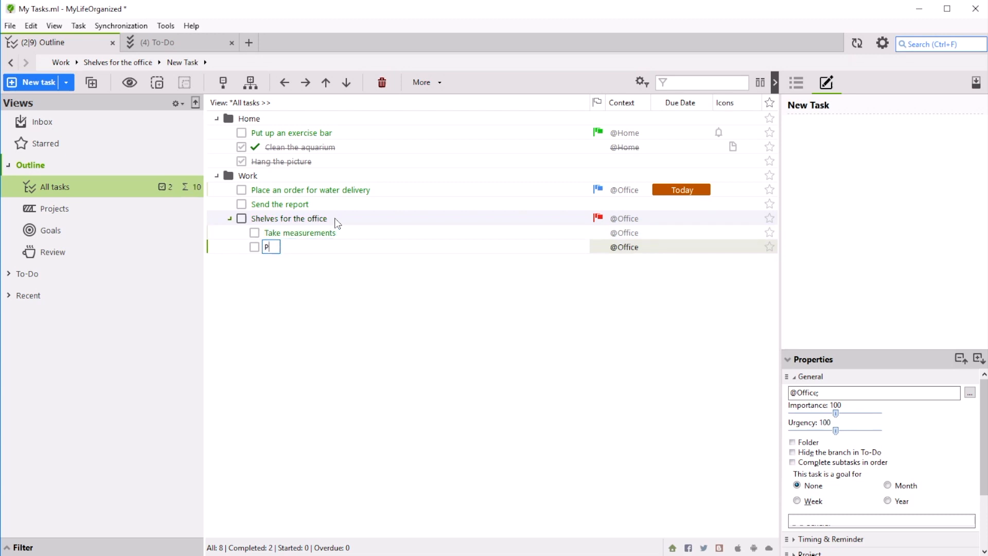
text(urchase sh)
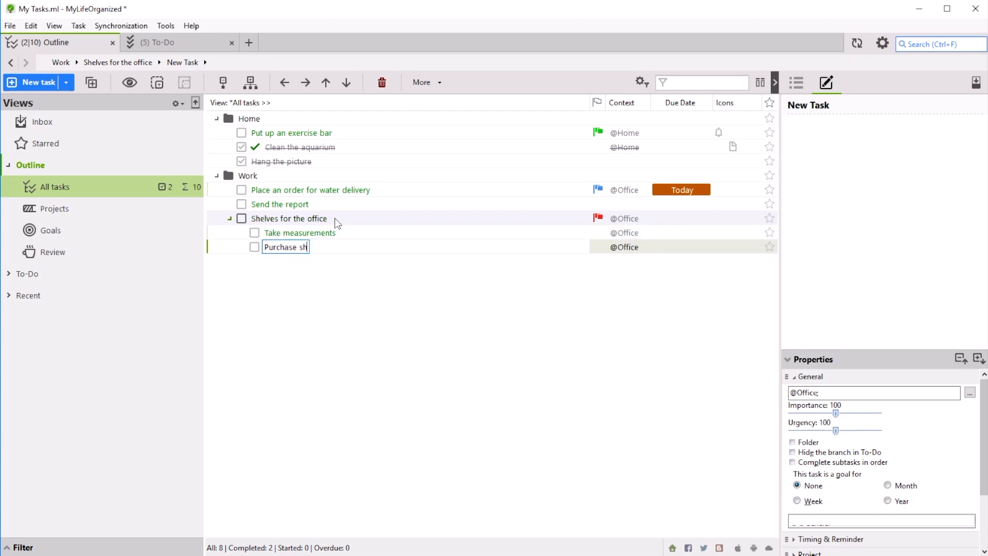
text(elves)
text(Choose)
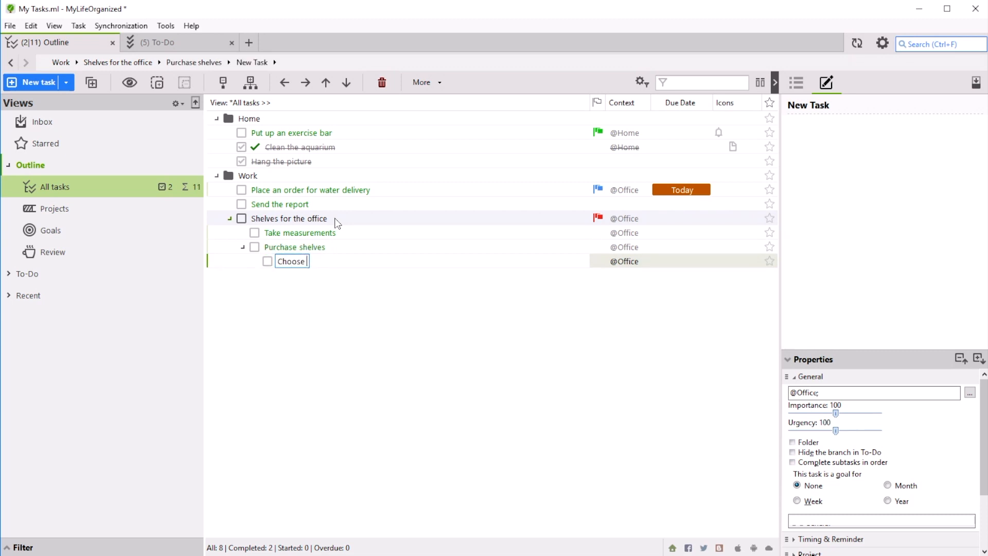
Step: Nest Choose shelves style under Purchase shelves and add Put shelves together
text(shelves st)
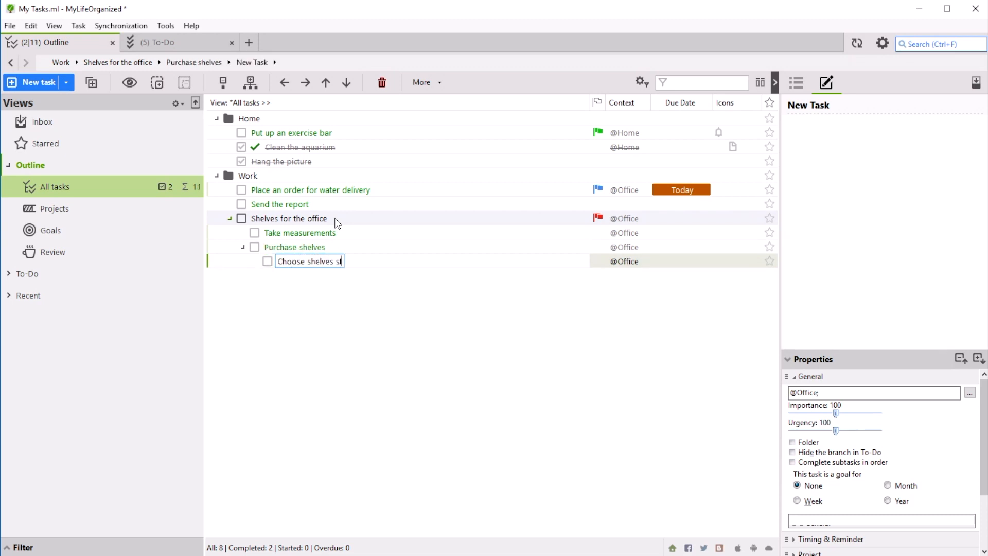
key(Enter)
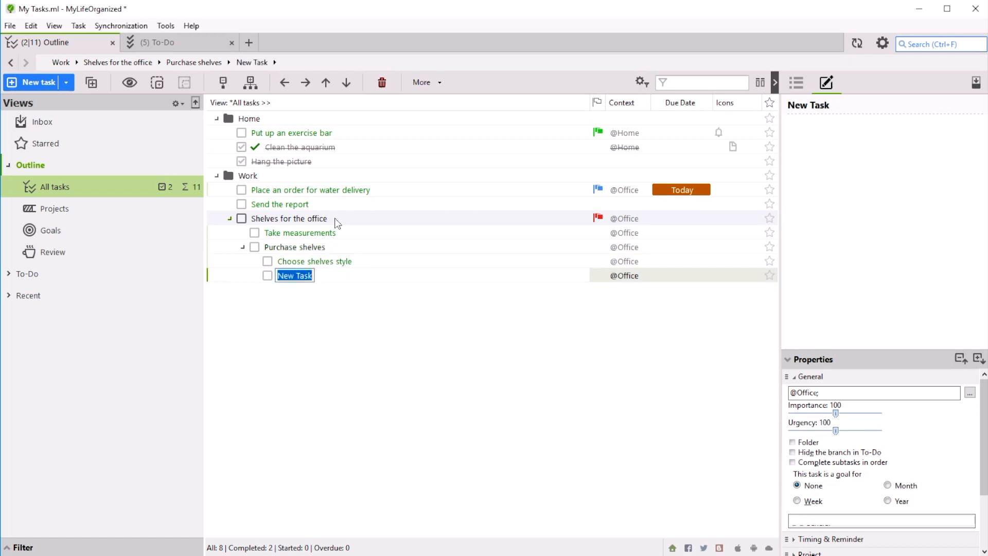
text(Put shelves together)
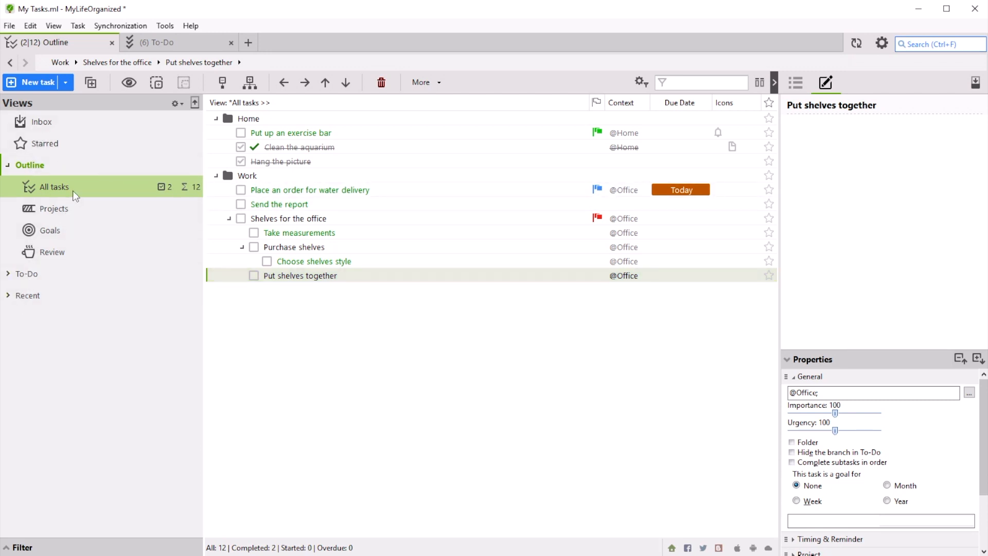
mouse_move(98, 192)
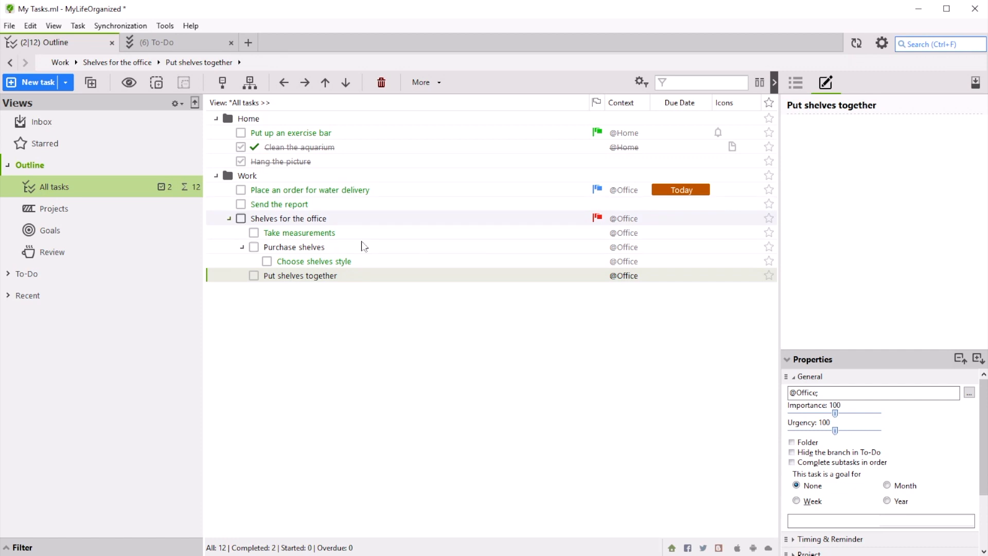
Step: Star Shelves for the office and review the Starred view before returning to all tasks
click(768, 276)
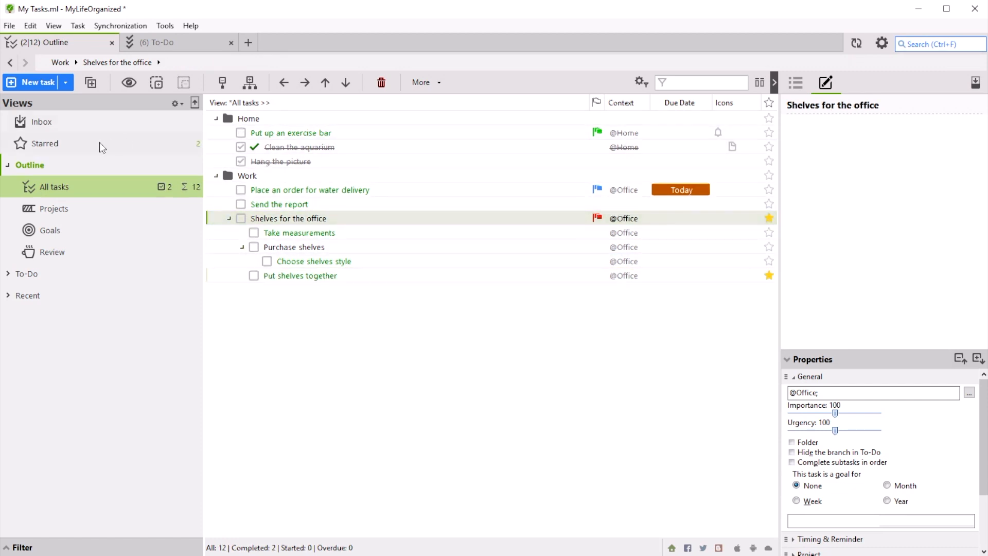
click(45, 143)
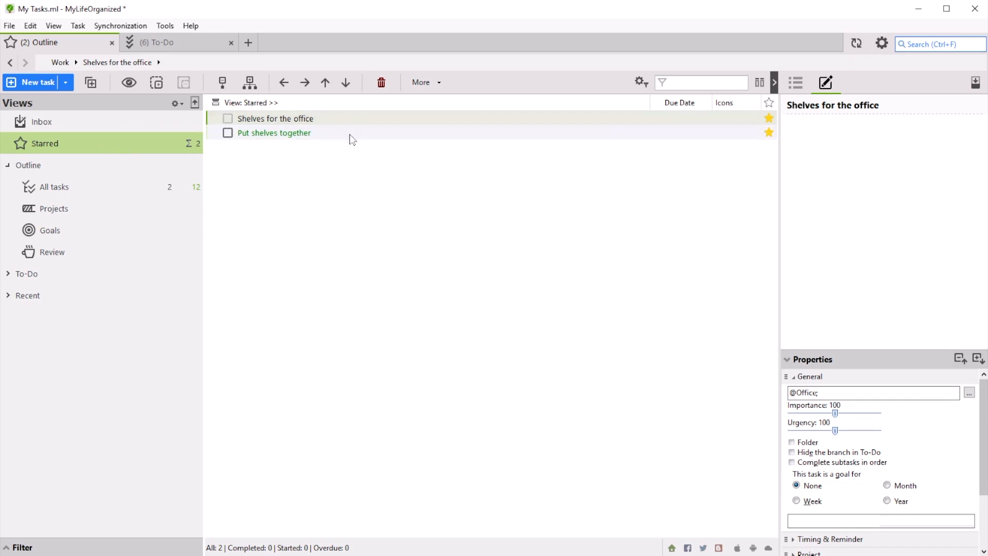
mouse_move(640, 143)
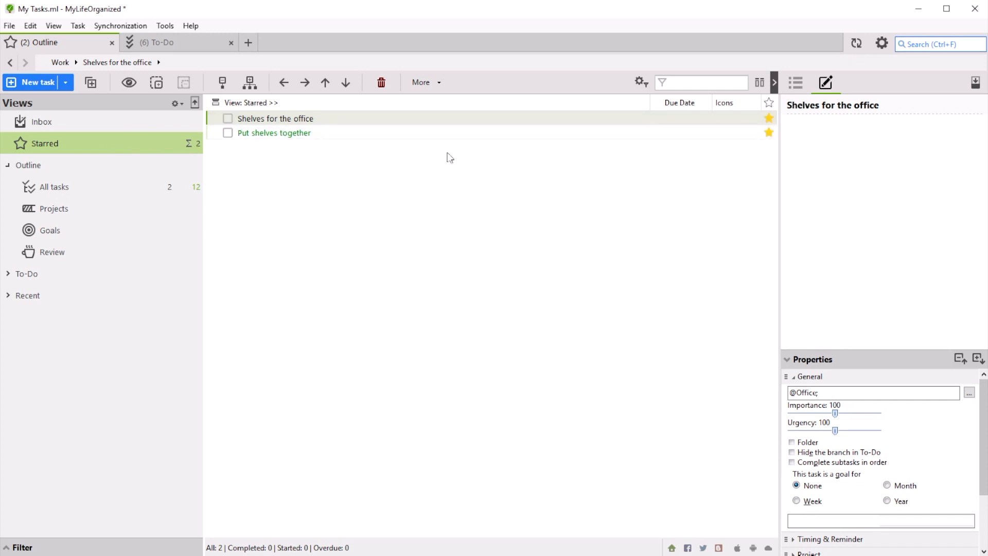
click(53, 186)
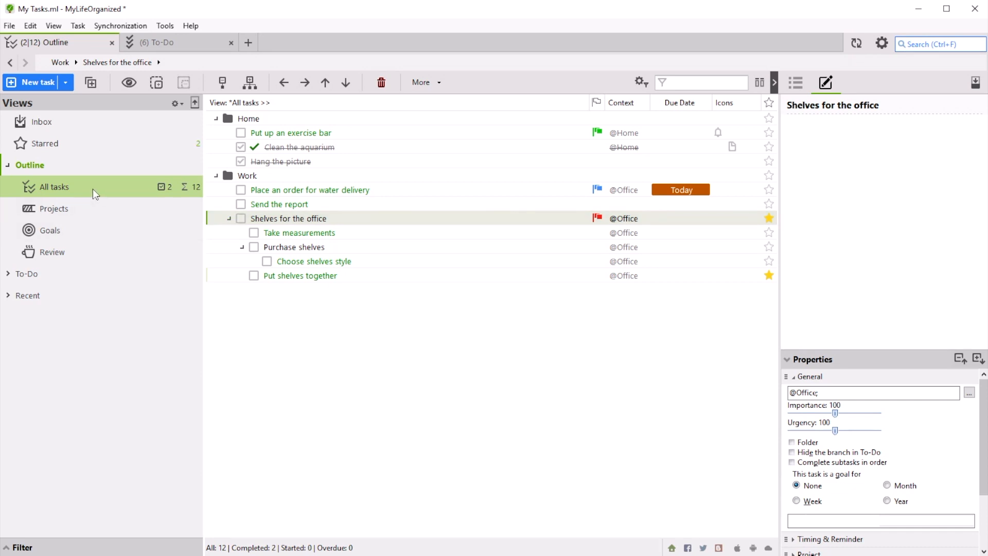
Step: Unstar Shelves for the office in the Starred view, leaving only Put shelves together starred
click(44, 143)
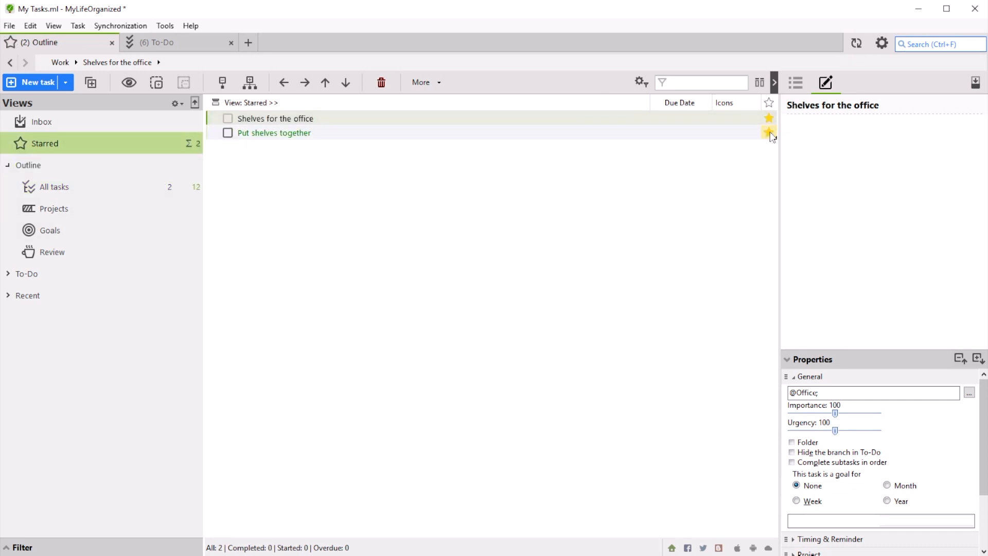
click(770, 118)
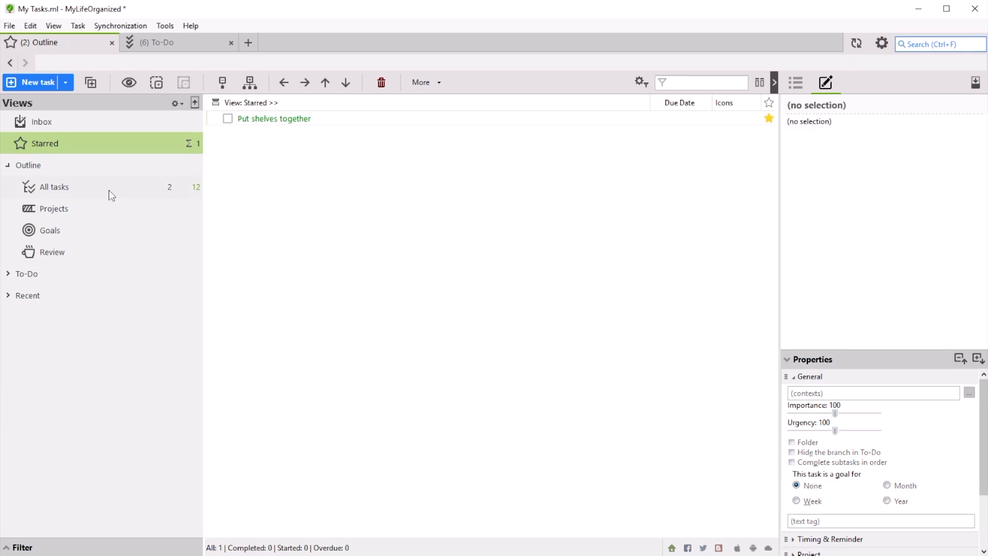
click(55, 186)
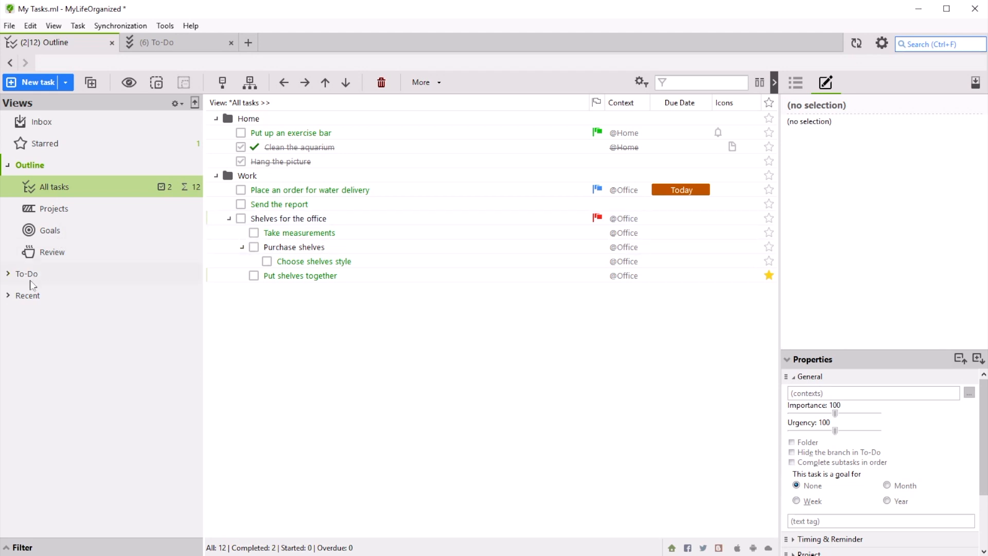
Step: Browse the Recently completed and Due next 7 days views and the active actions list
click(75, 317)
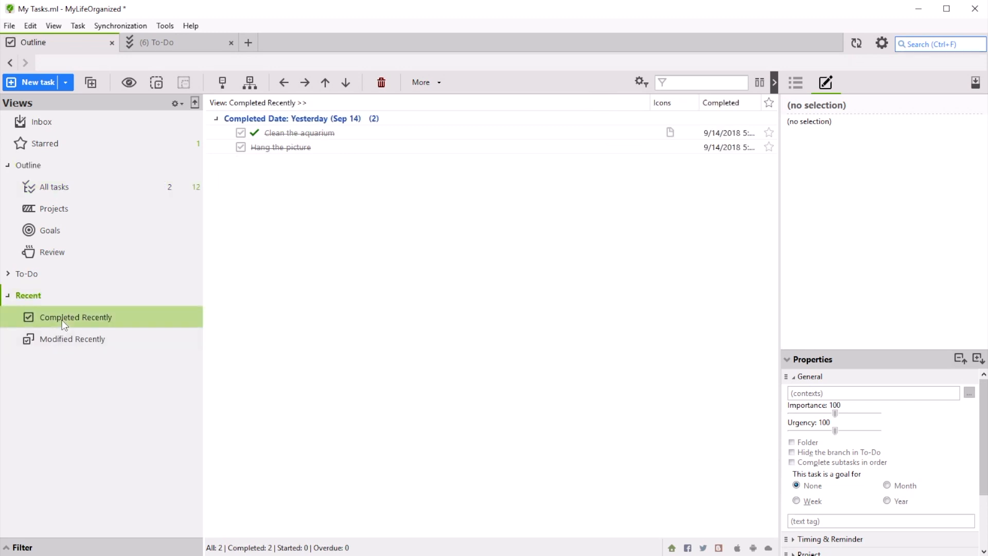
click(70, 361)
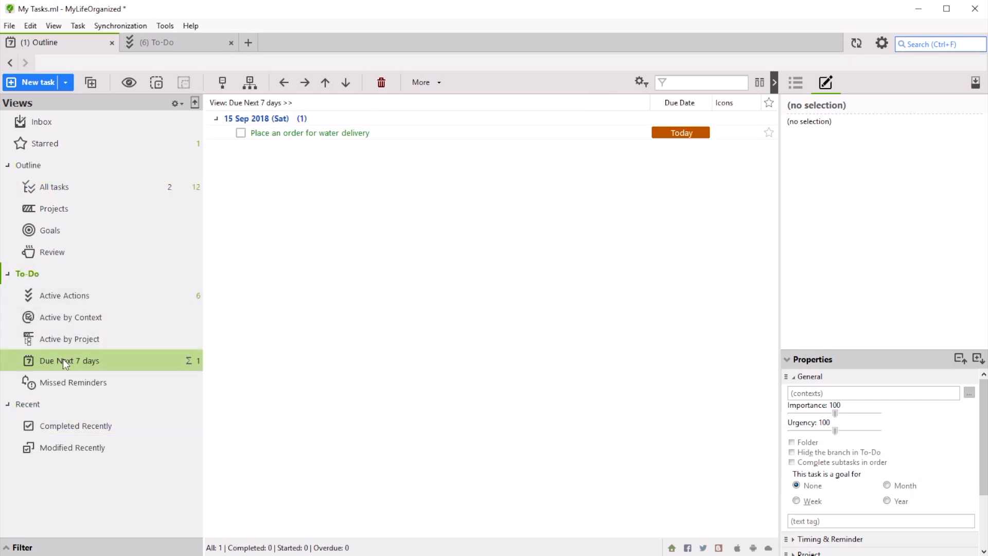
click(51, 229)
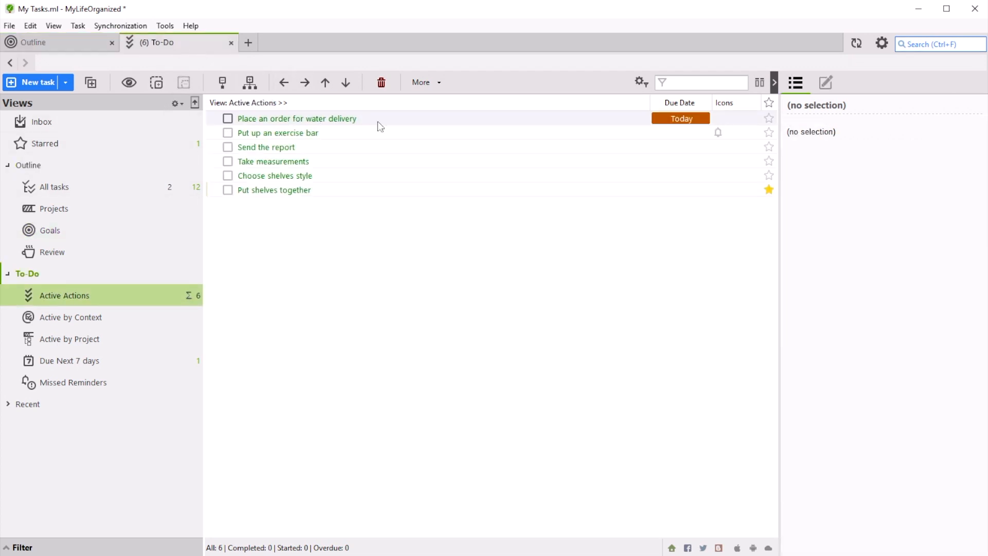
click(680, 118)
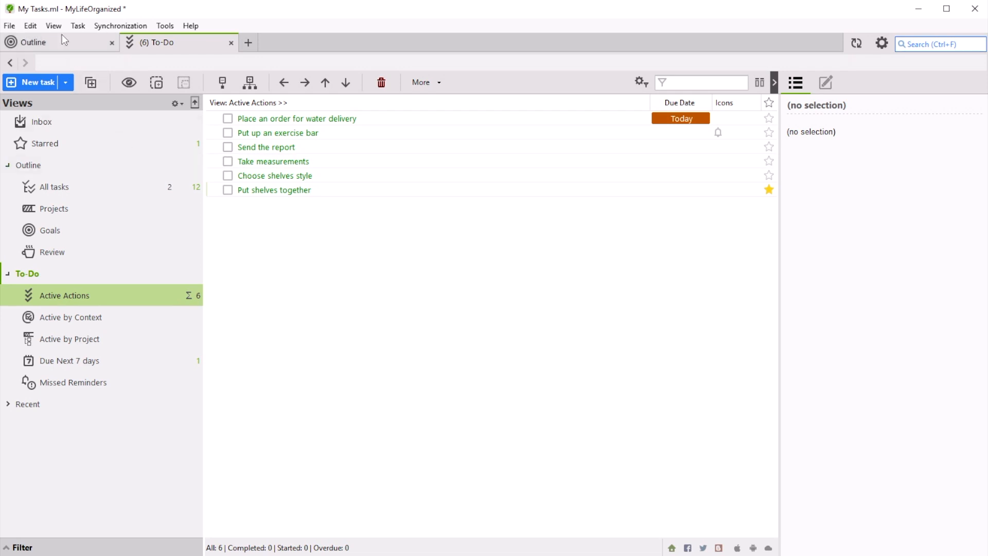
Step: Return to the Outline workspace and show the All tasks view with every folder
click(49, 229)
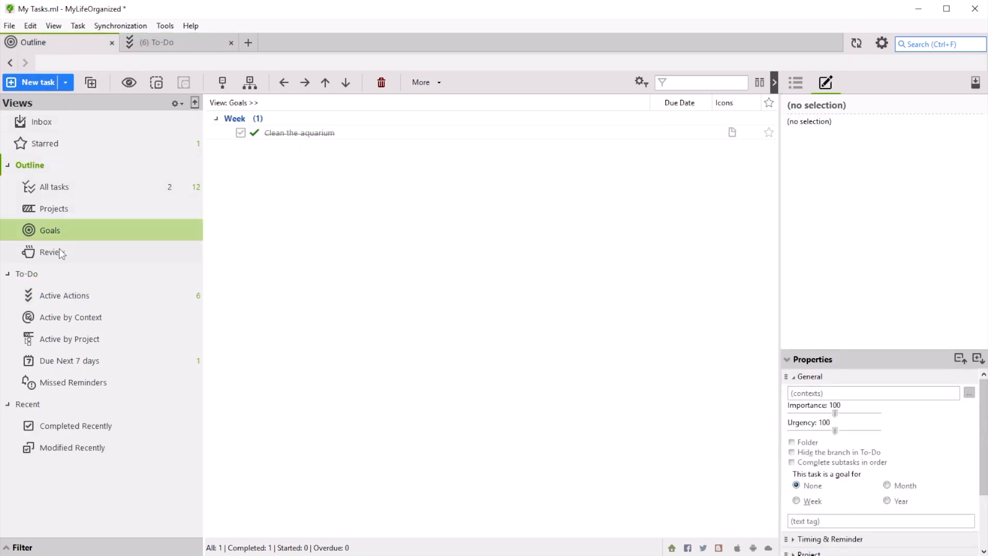
right_click(50, 252)
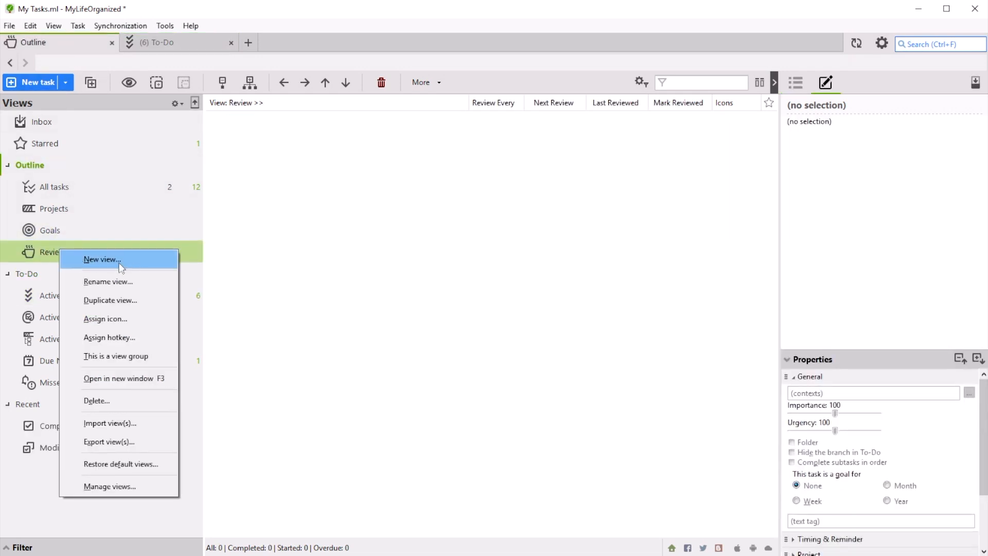
mouse_move(115, 266)
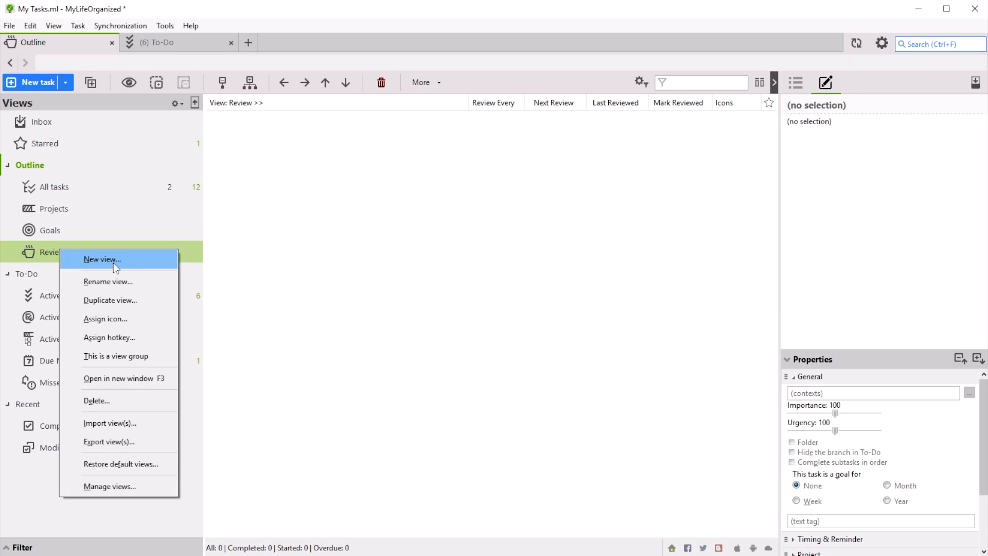
click(55, 186)
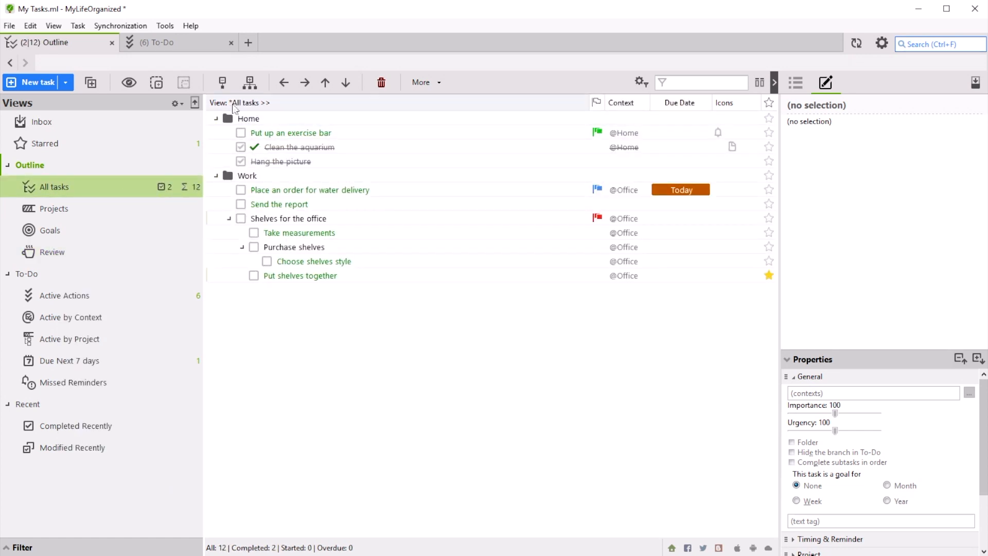
Step: Collapse the outline to Home and Work, then expand the Work folder and its shelves task
click(216, 118)
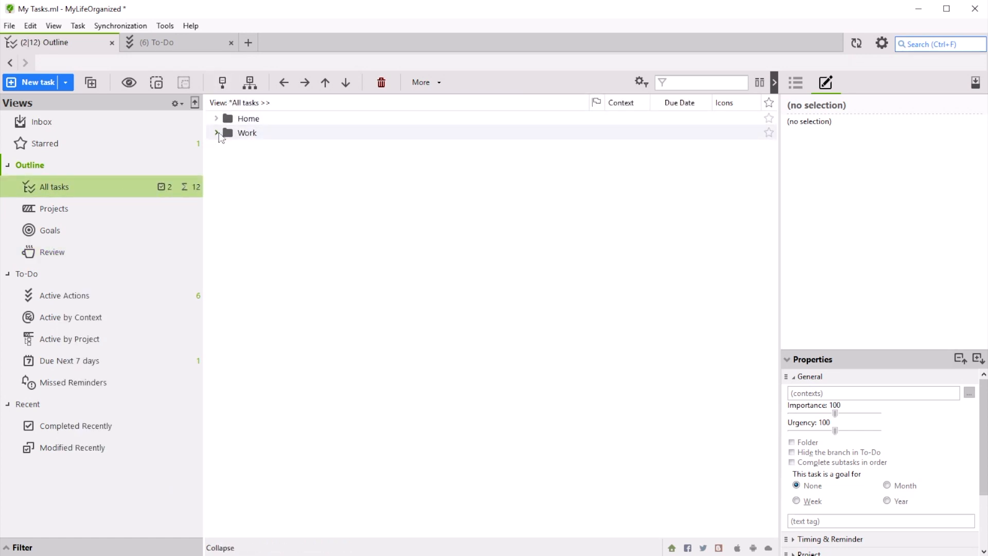
click(217, 133)
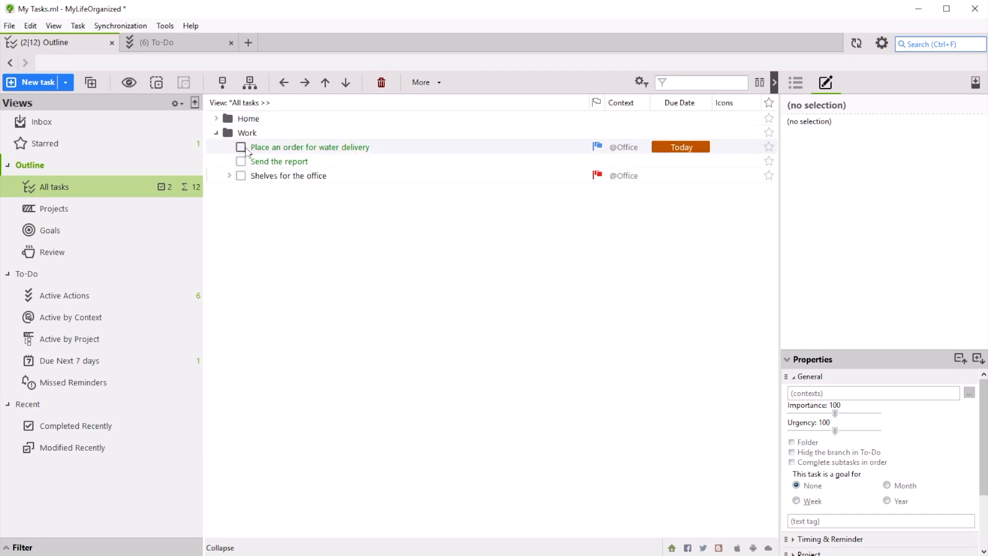
click(229, 175)
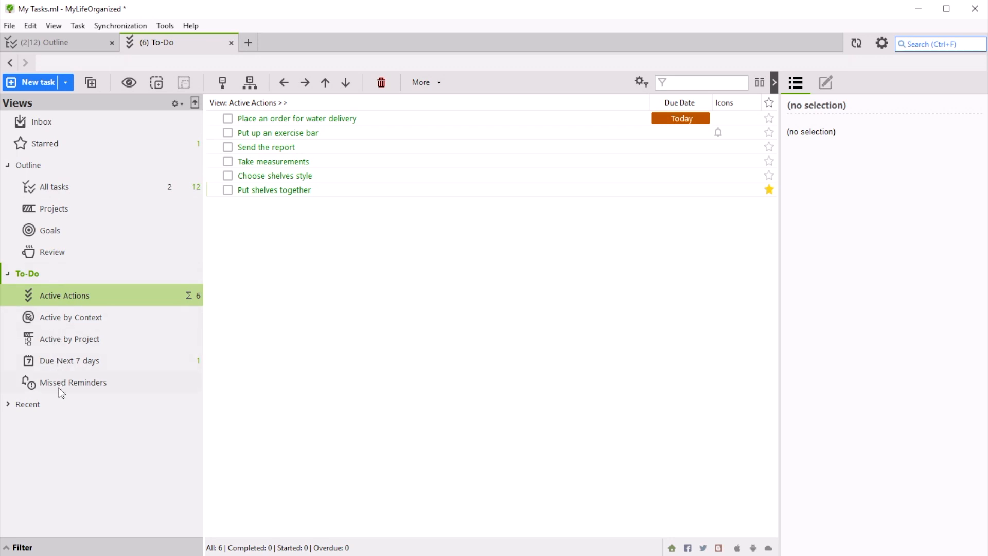
mouse_move(60, 218)
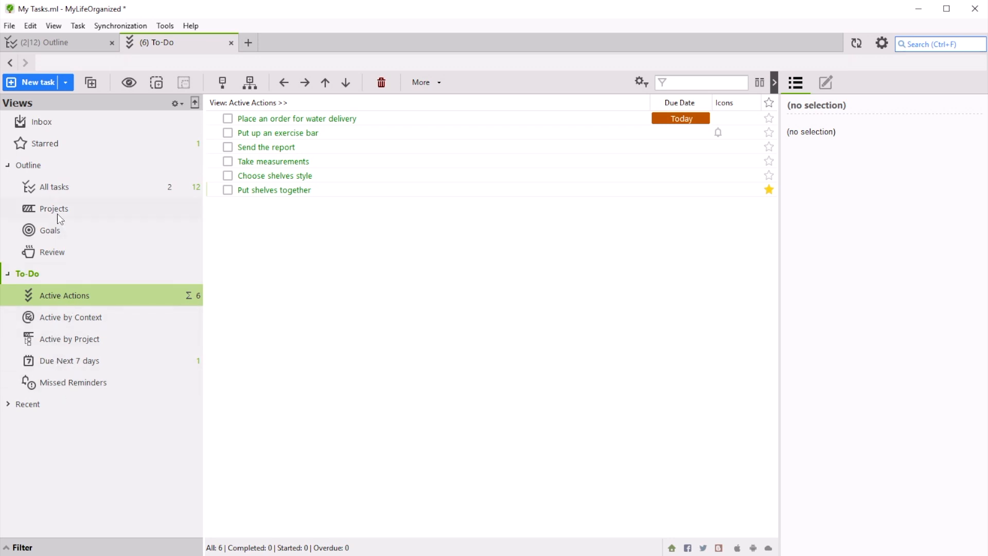
mouse_move(161, 54)
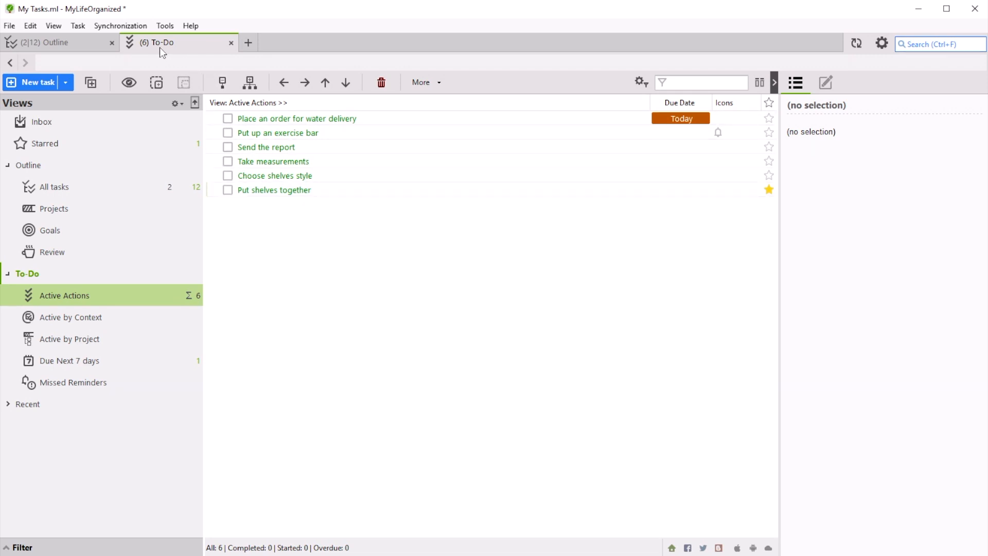
mouse_move(155, 52)
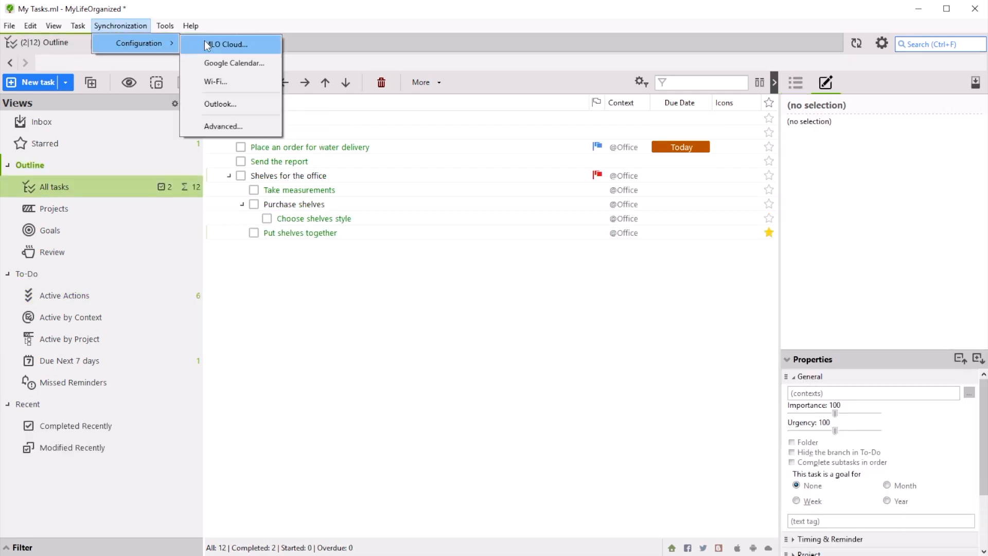
Step: View the MLO Cloud synchronization setup prompt and dismiss it
click(228, 44)
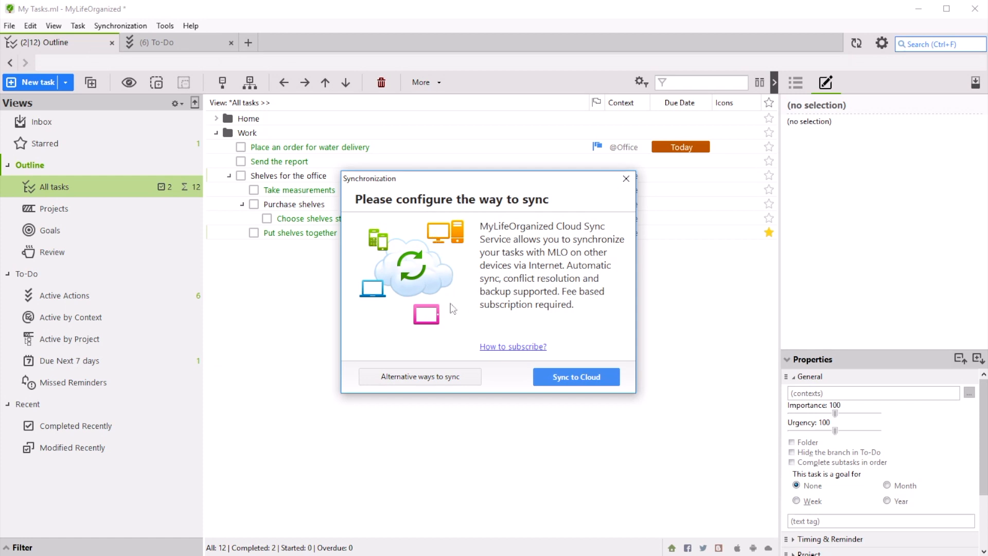
mouse_move(399, 319)
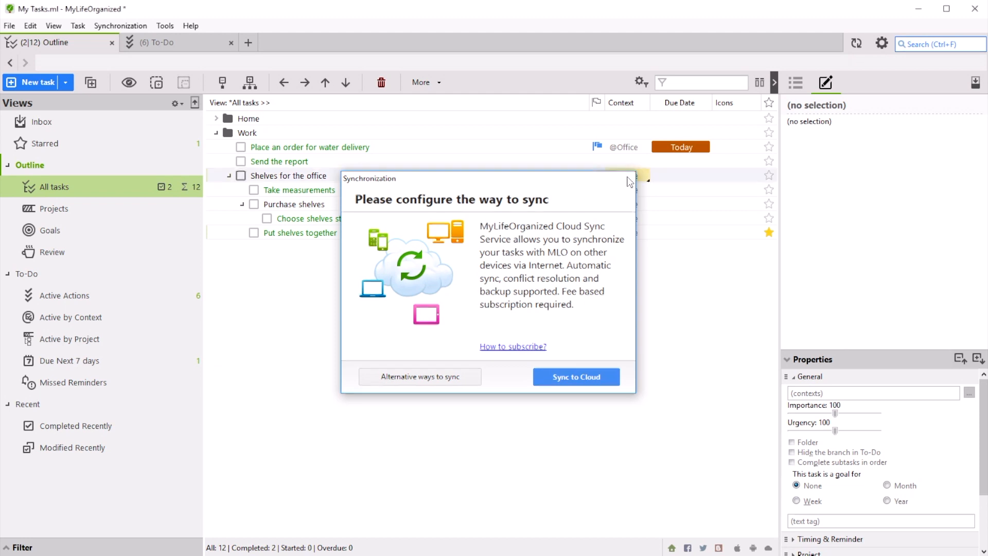
click(630, 182)
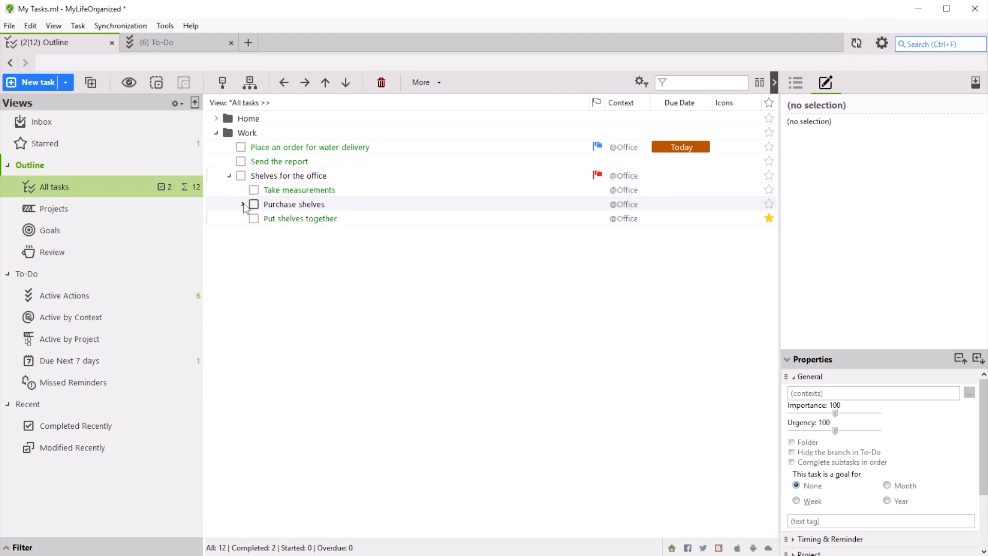
click(217, 118)
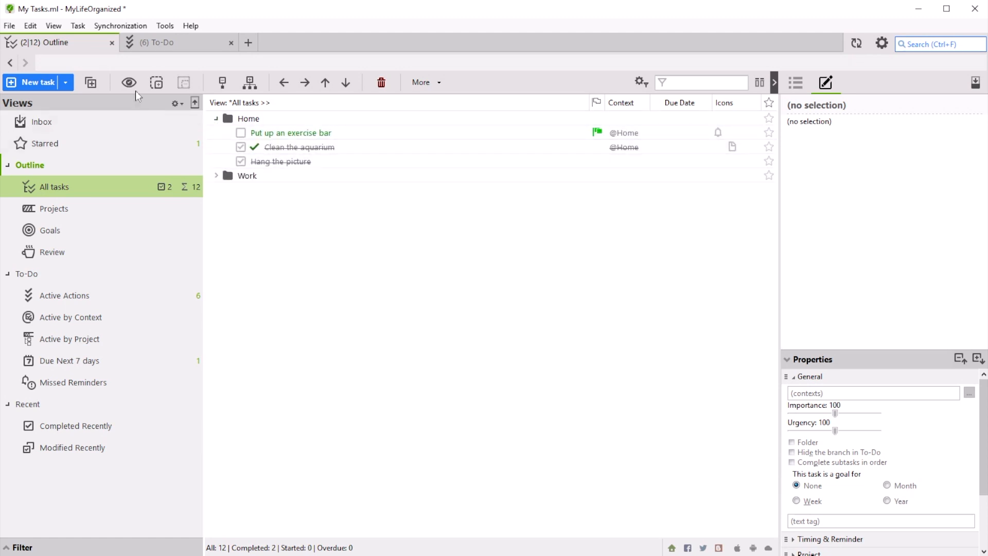
mouse_move(255, 216)
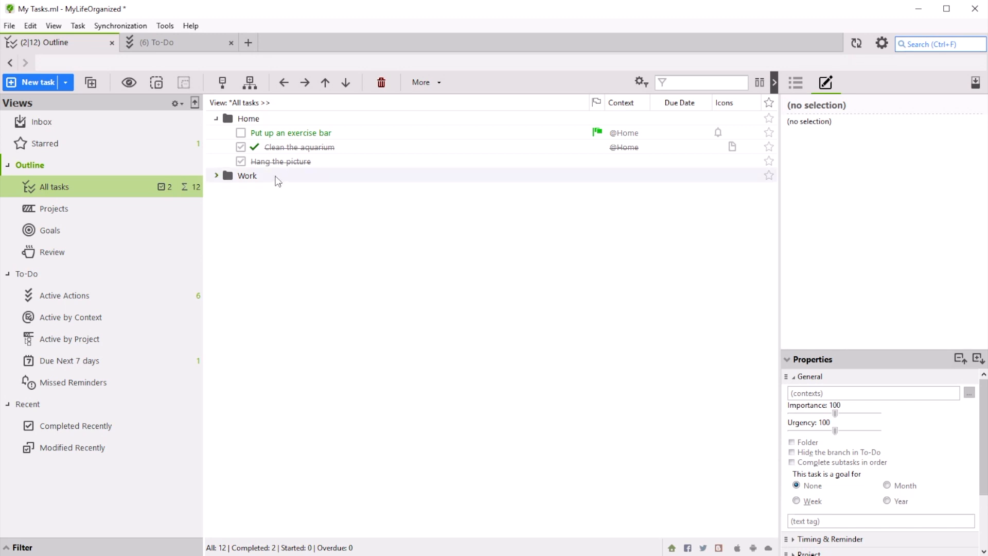
click(280, 162)
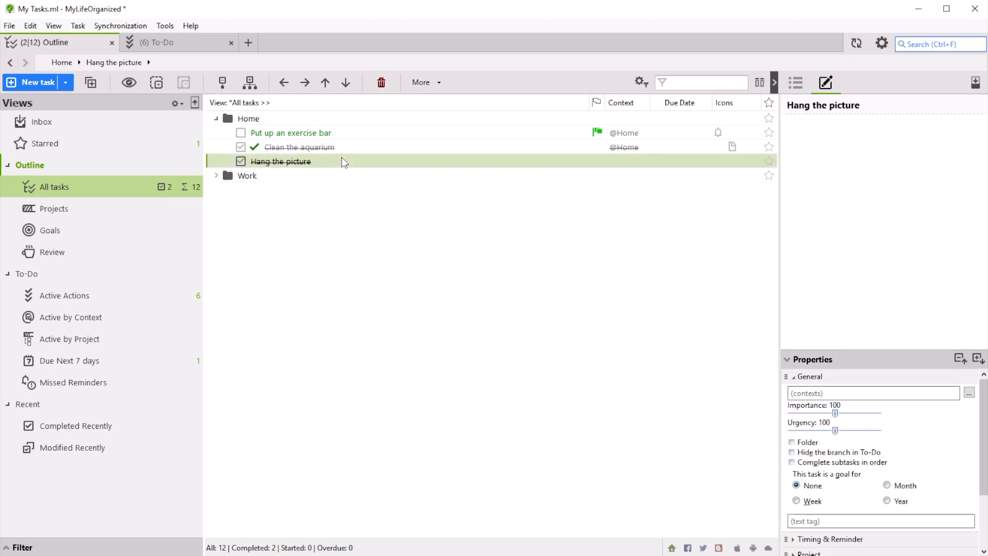
click(300, 147)
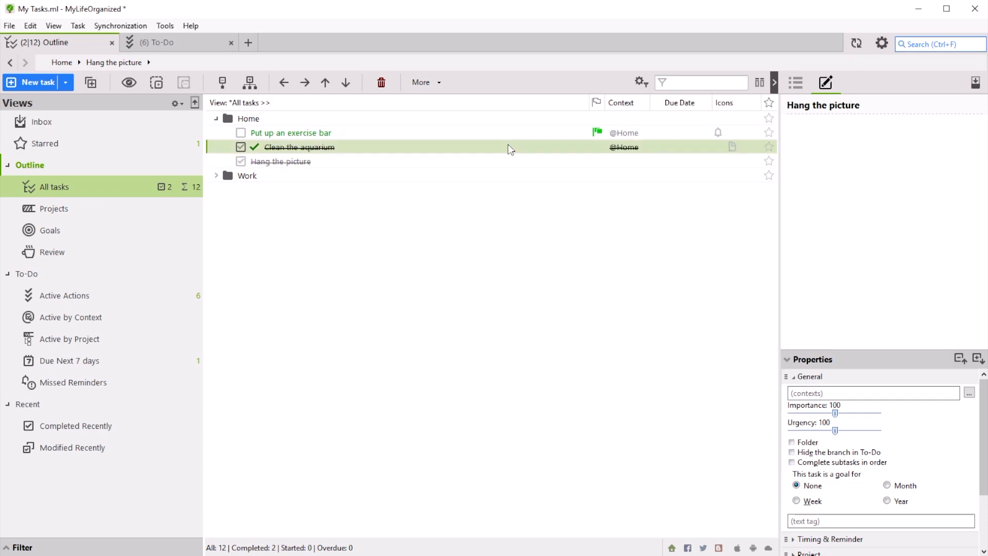
click(302, 147)
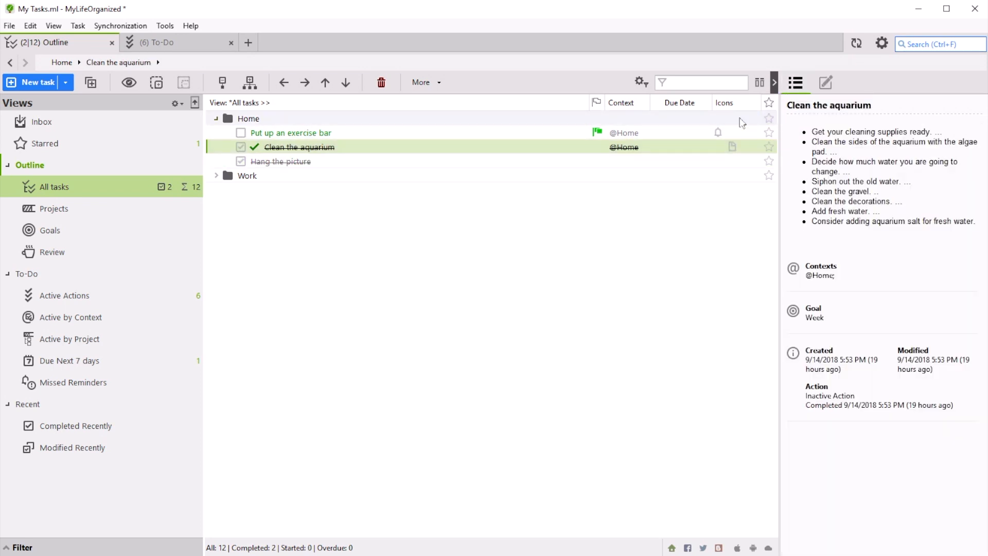
mouse_move(511, 181)
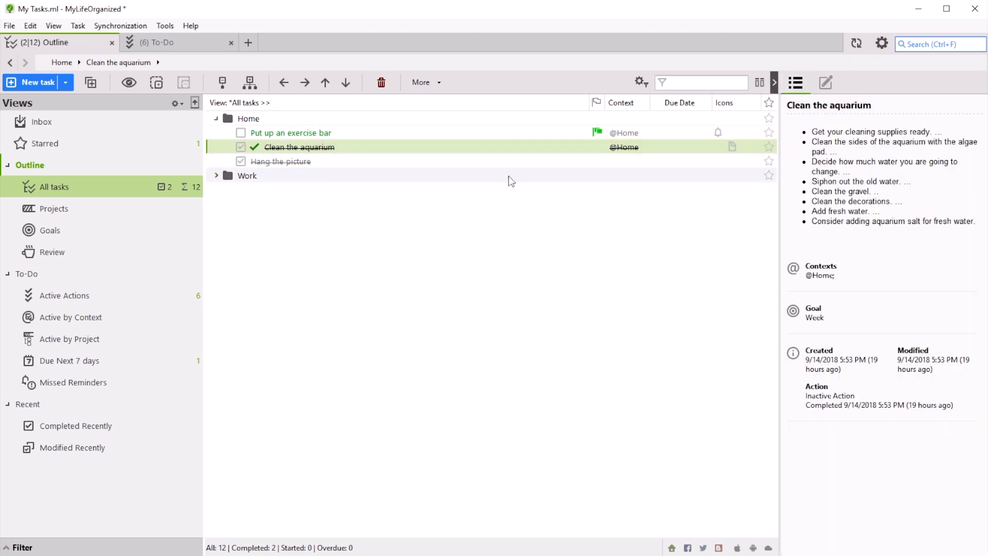